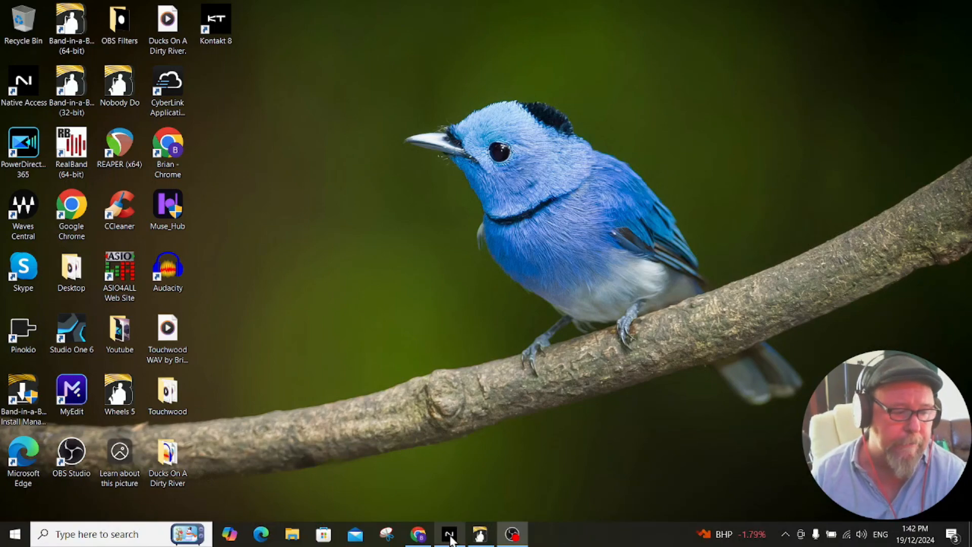
- Bring Chrome forward and scroll down the 'free eq vst 3 plugins' YouTube results
left_click(418, 534)
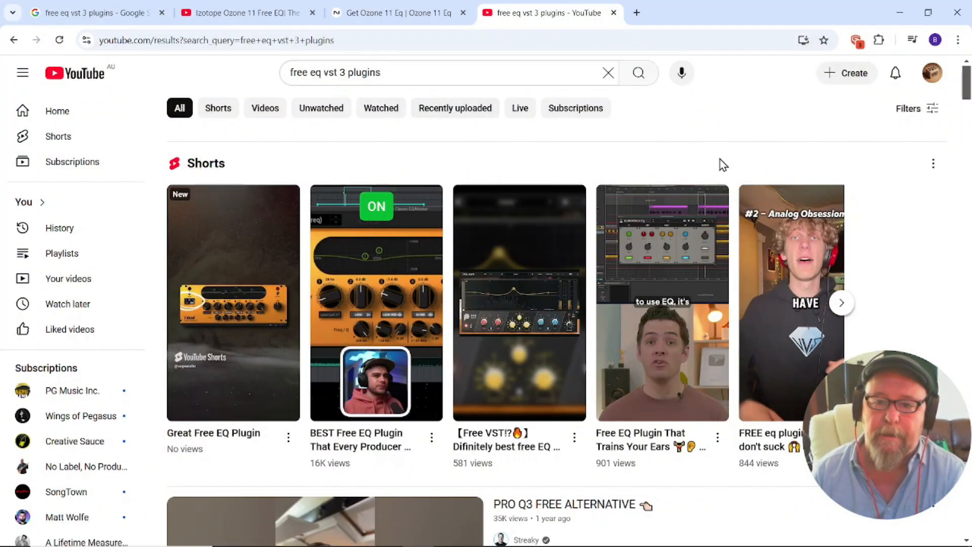
scroll("down", 3)
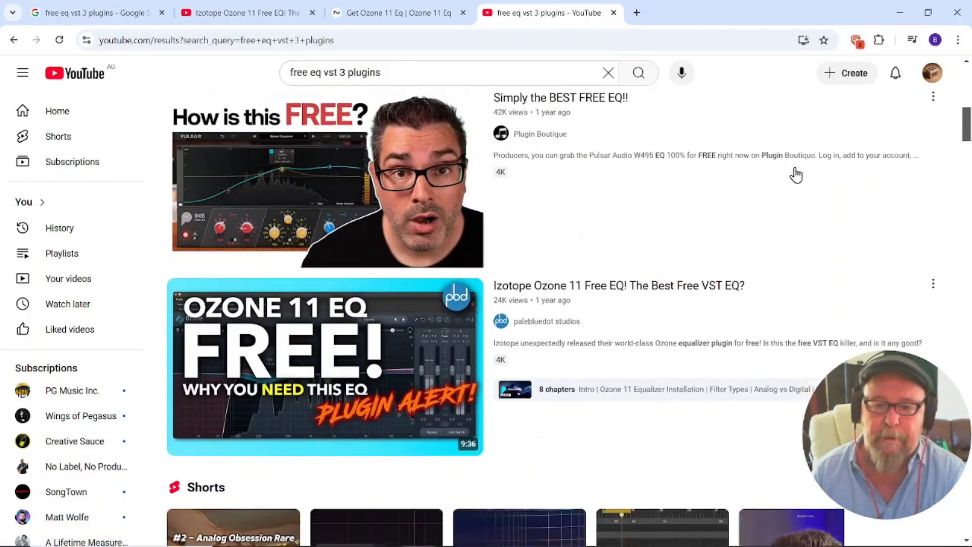
scroll("down", 3)
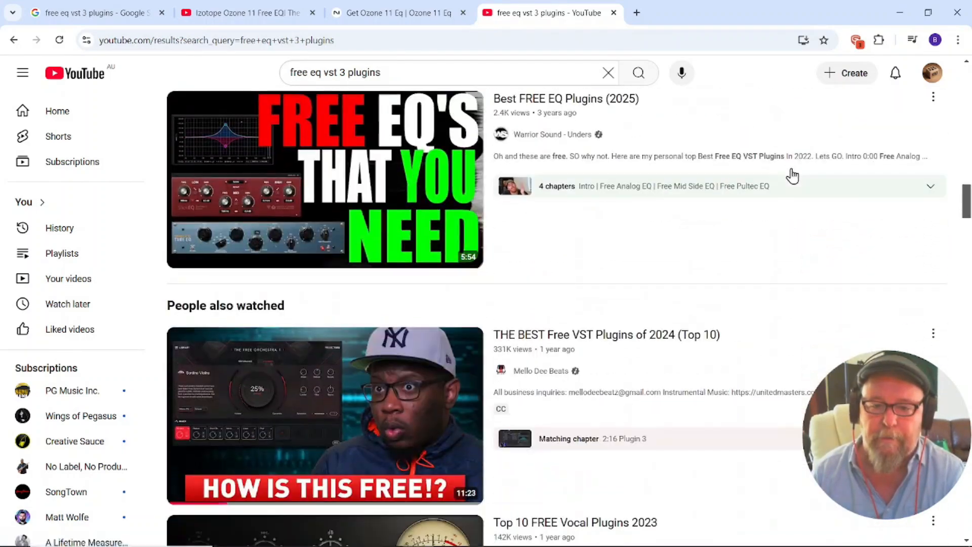
scroll("down", 3)
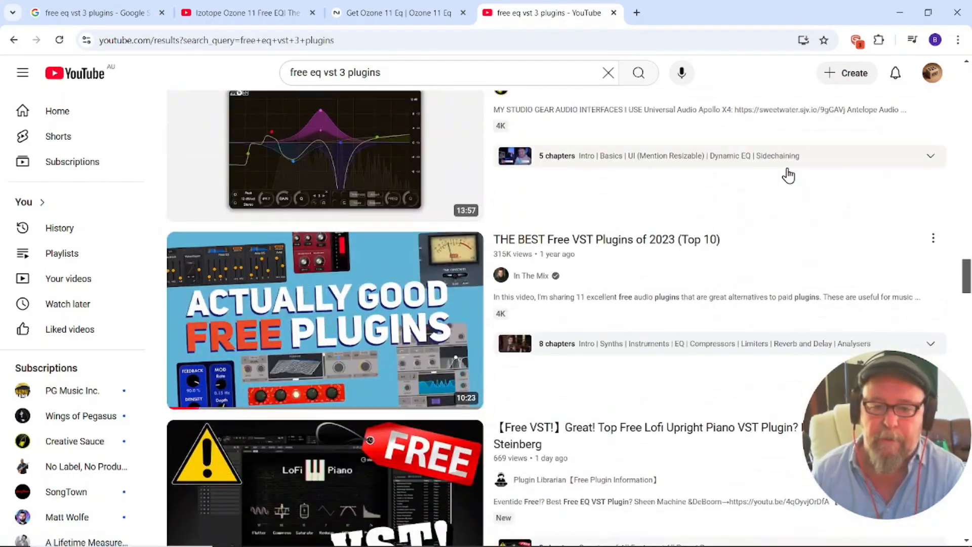
scroll("down", 3)
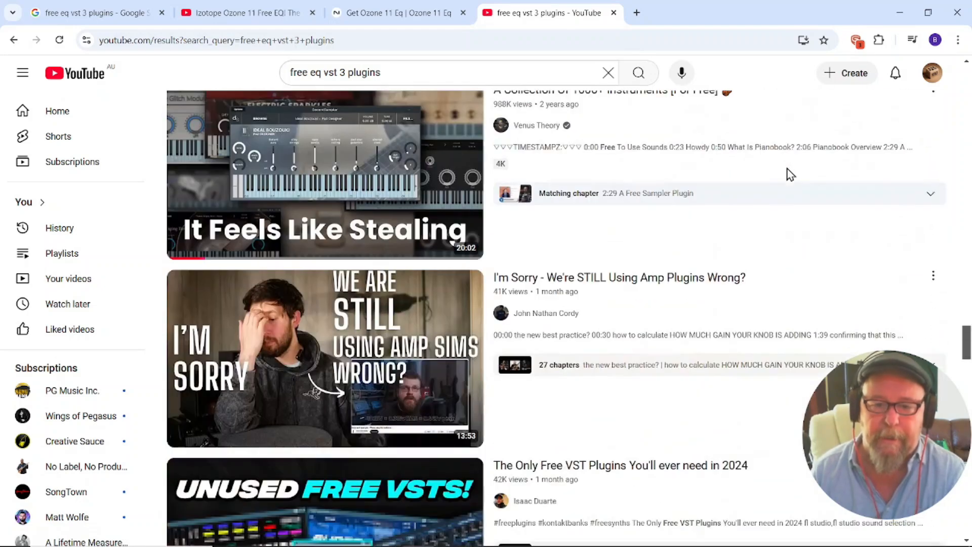
scroll("down", 3)
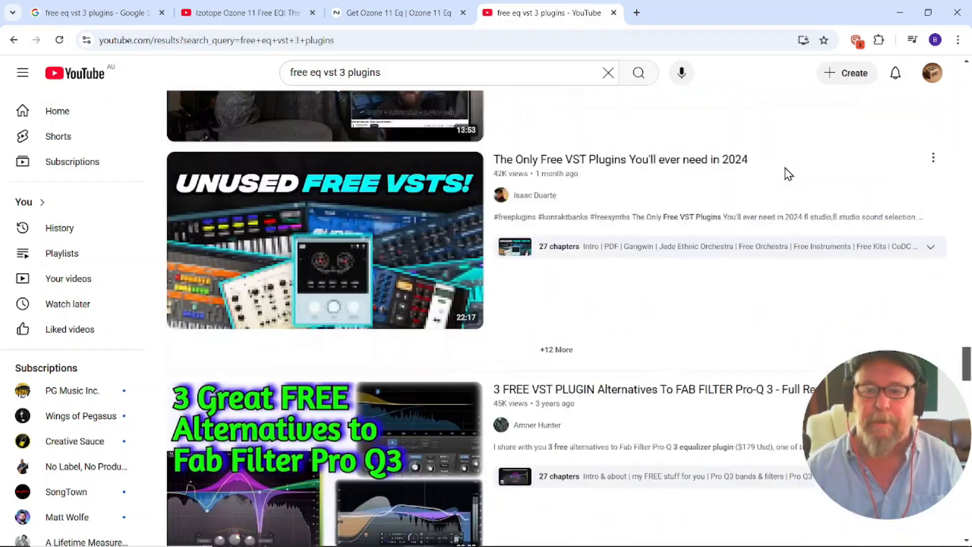
scroll("down", 3)
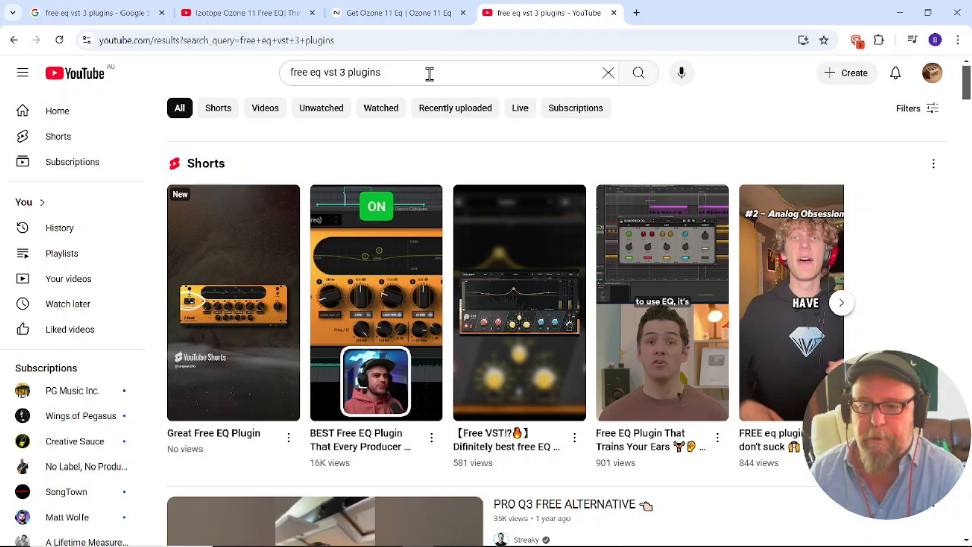
mouse_move(409, 66)
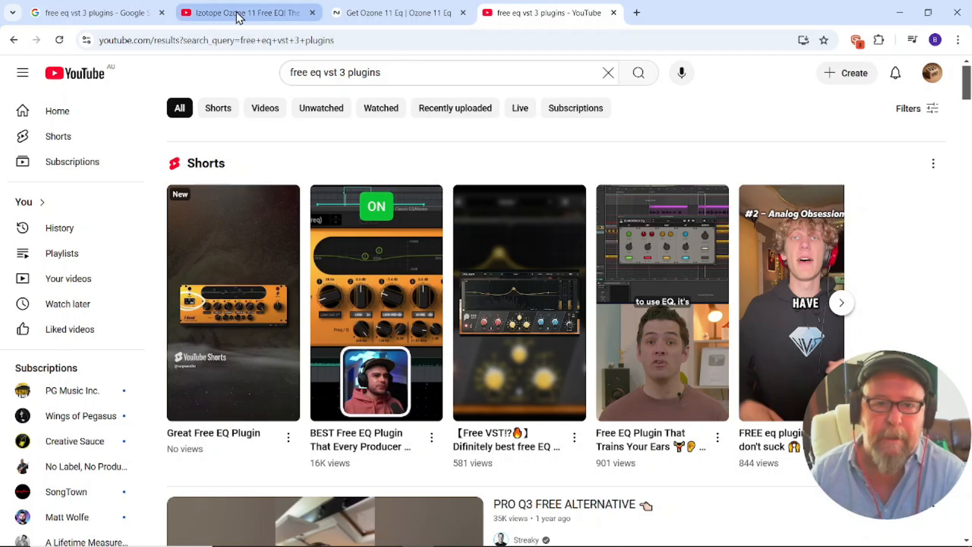
- Show the 'Izotope Ozone 11 Free EQ!' video tab
left_click(242, 12)
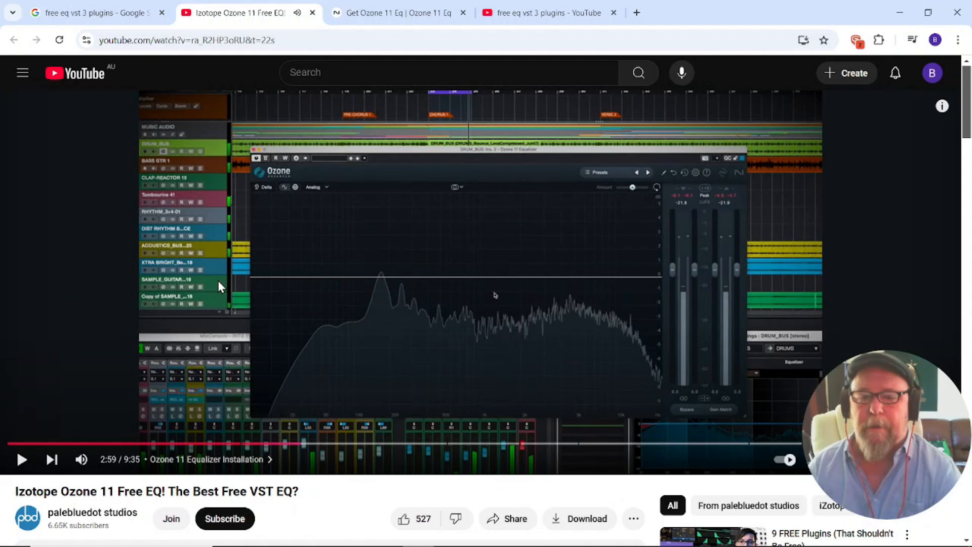
mouse_move(397, 310)
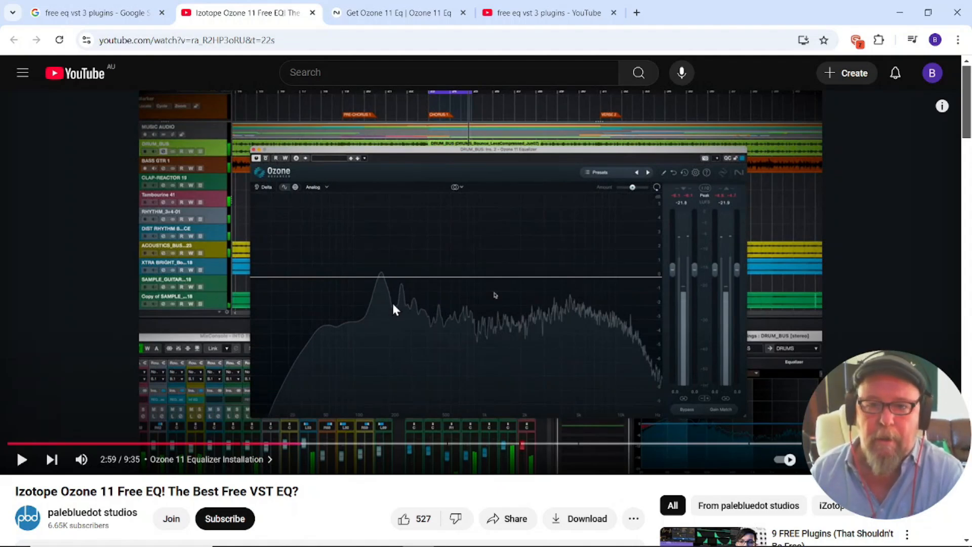
- Show the 'Get Ozone 11 Eq' Native Instruments page
left_click(400, 12)
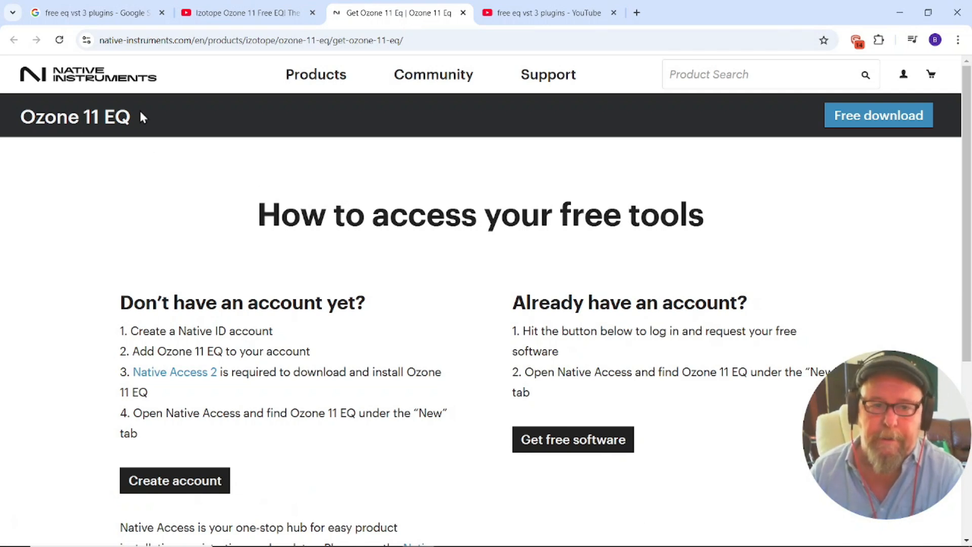
mouse_move(90, 79)
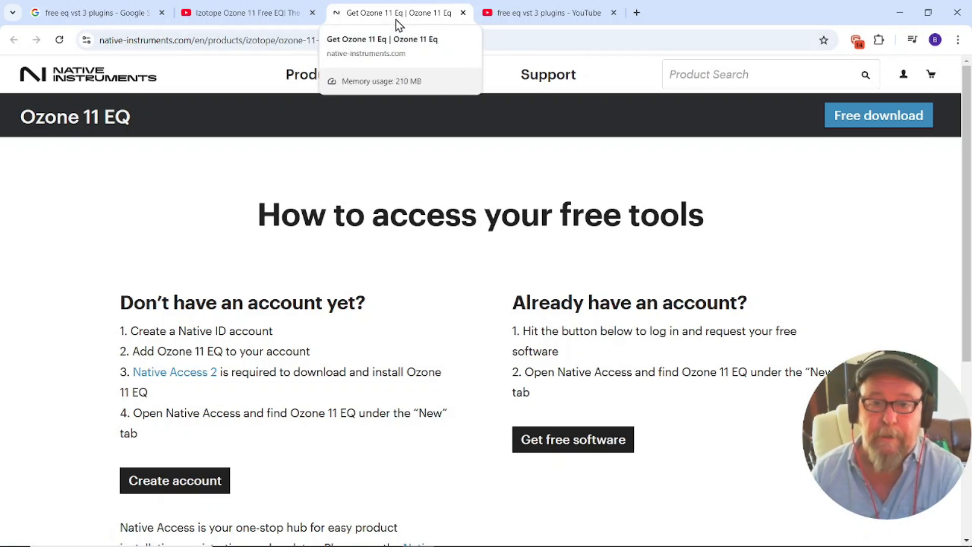
mouse_move(426, 246)
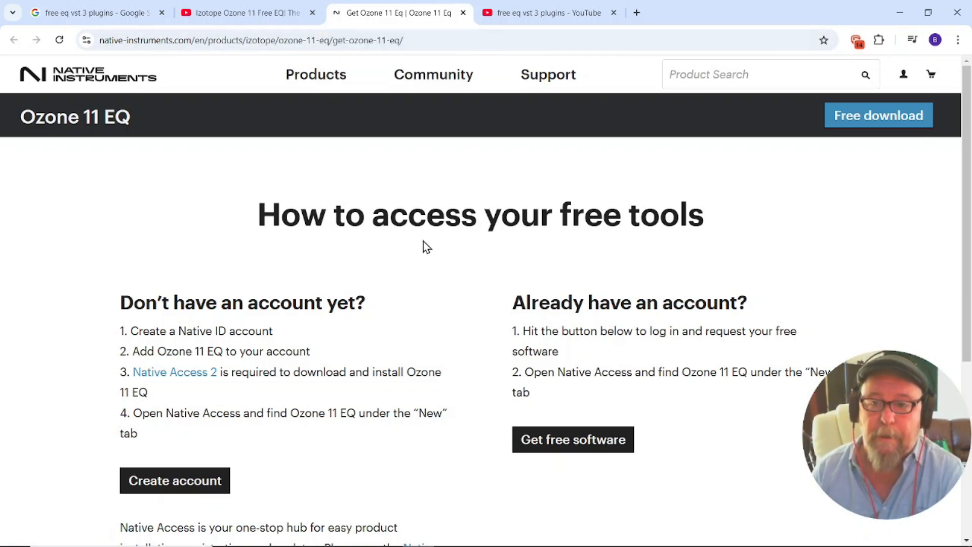
mouse_move(252, 468)
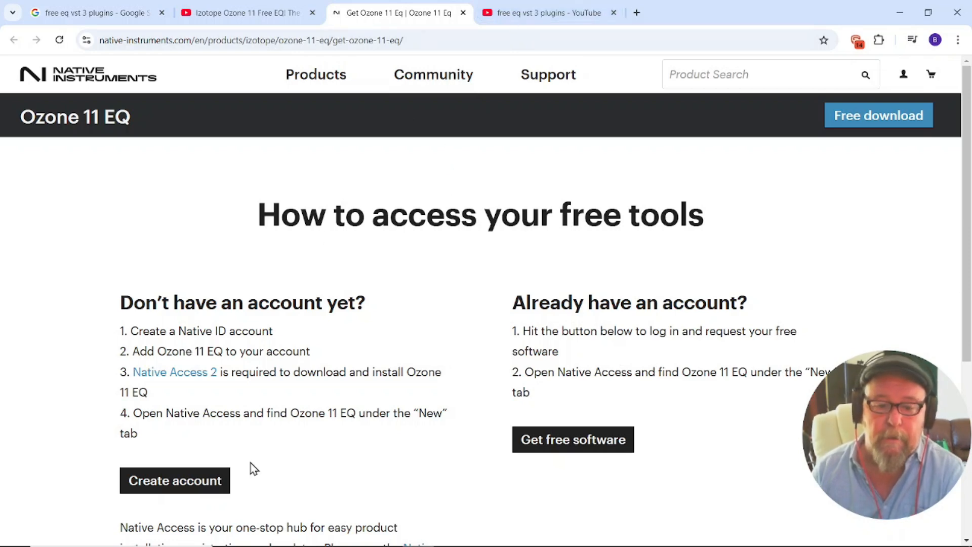
left_click(449, 534)
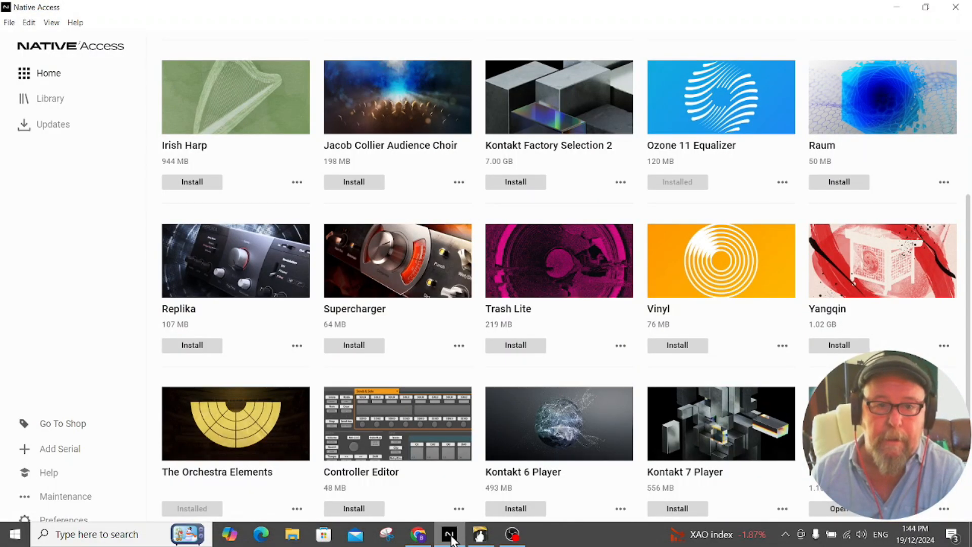
mouse_move(734, 111)
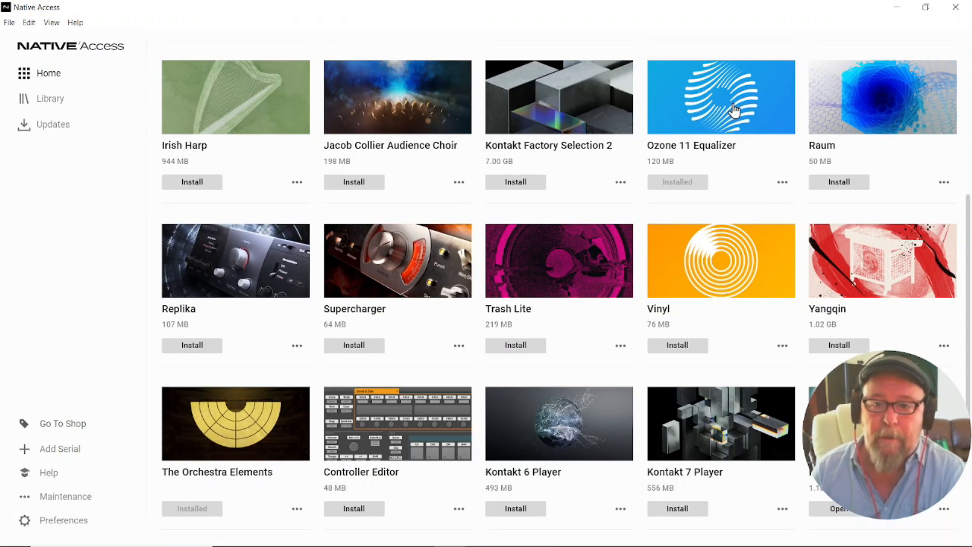
mouse_move(729, 113)
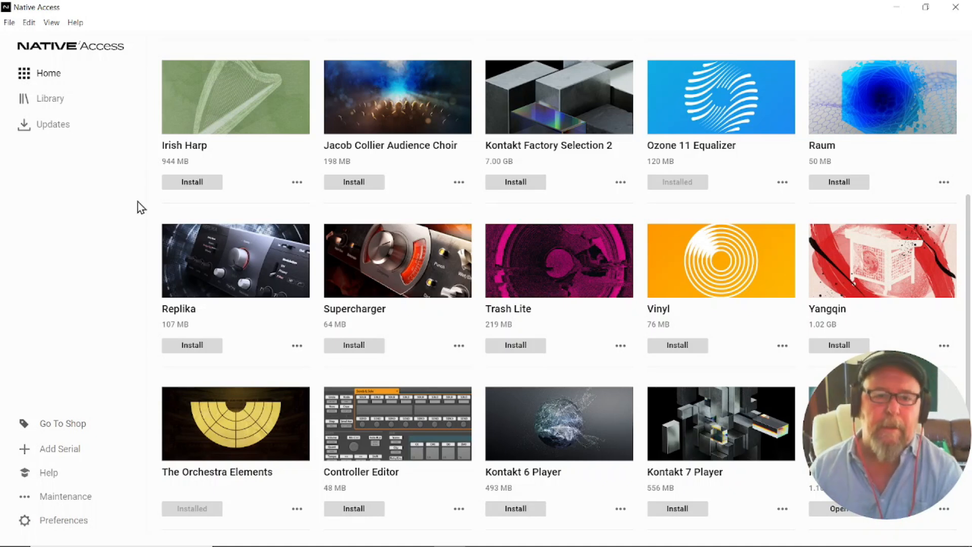
mouse_move(70, 178)
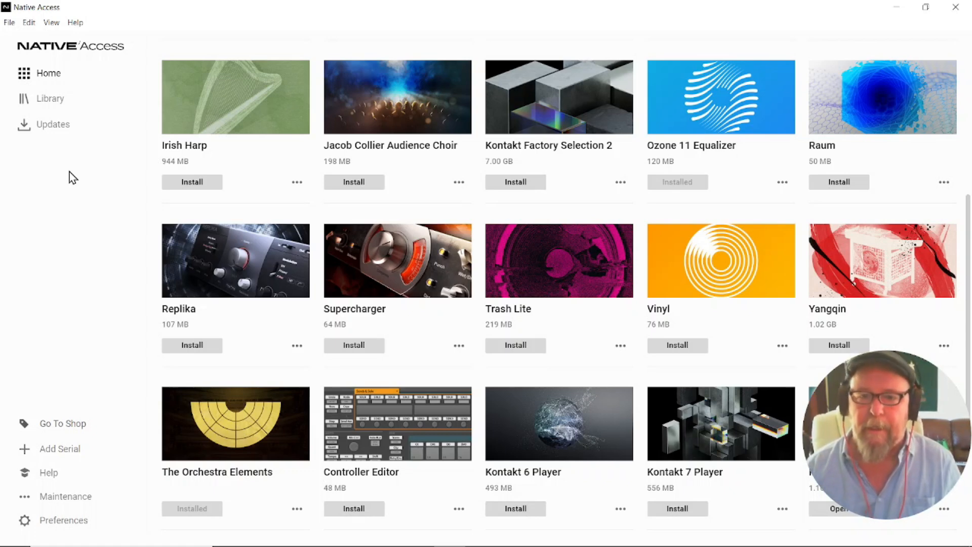
mouse_move(519, 40)
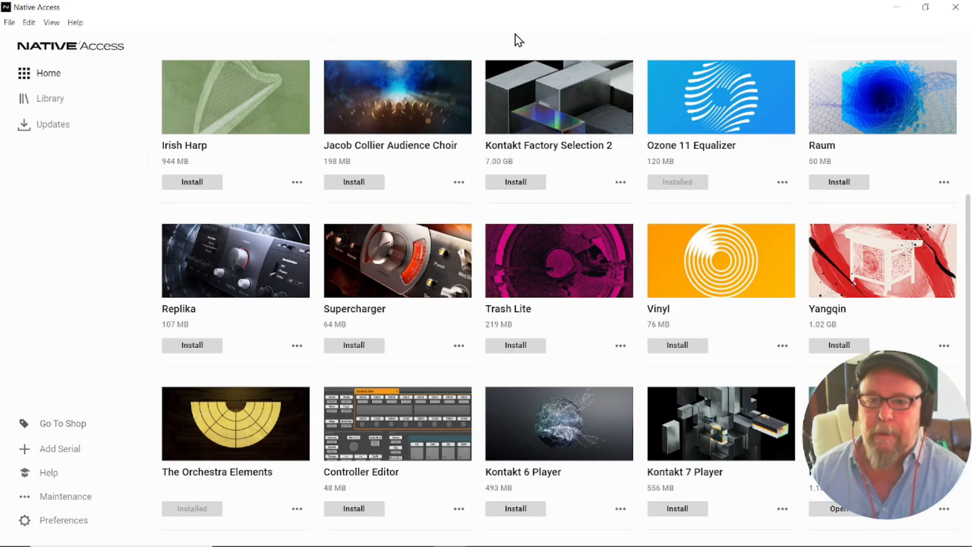
mouse_move(958, 8)
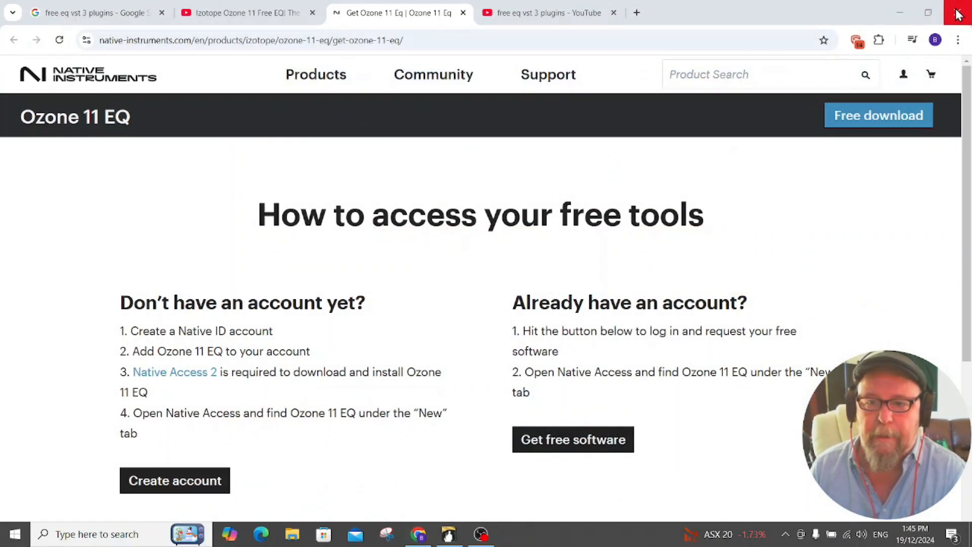
mouse_move(554, 426)
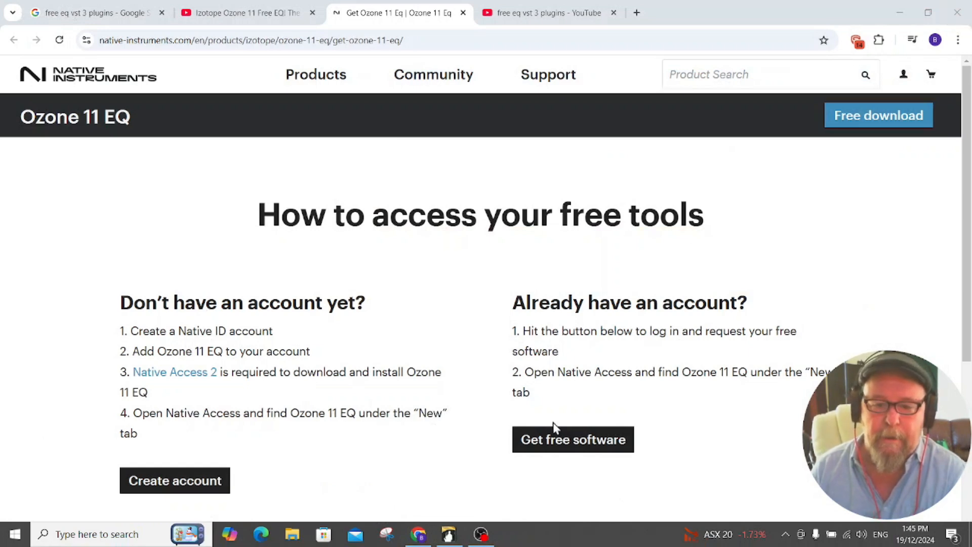
- Switch to Band-in-a-Box and solo the Guitar 1 track
left_click(448, 534)
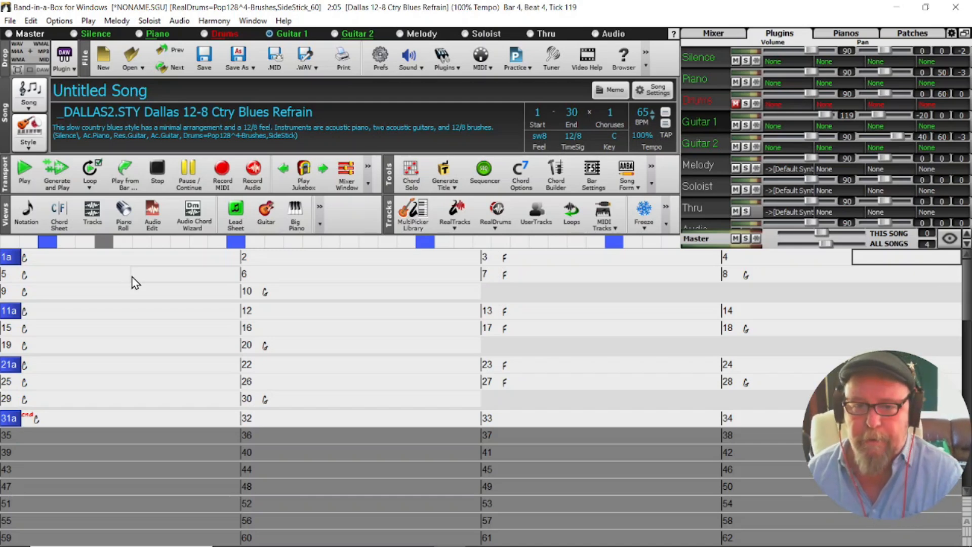
mouse_move(104, 260)
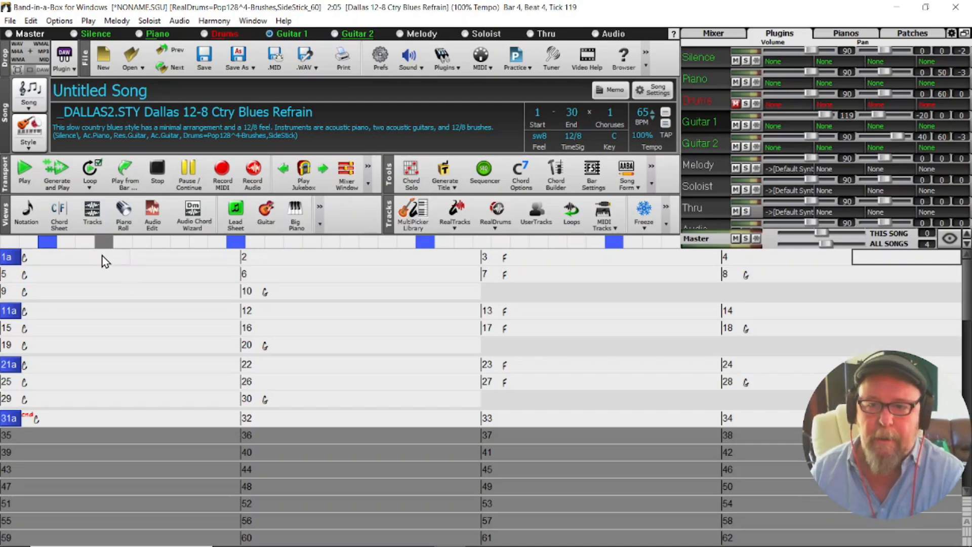
mouse_move(112, 268)
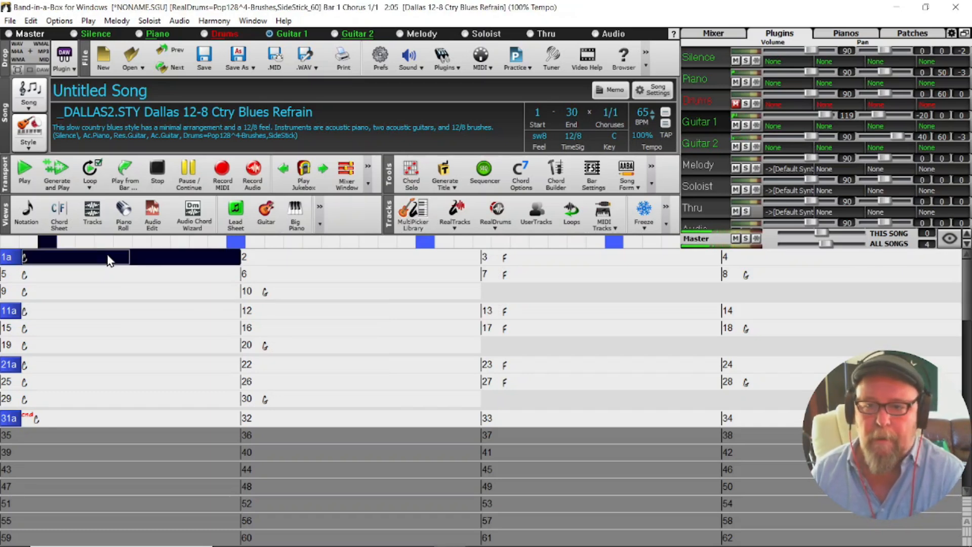
left_click(370, 257)
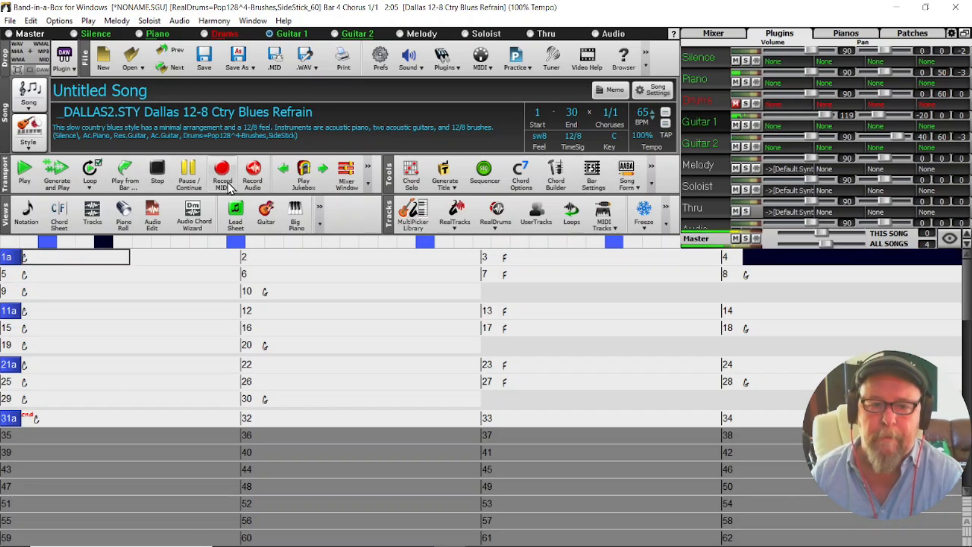
mouse_move(189, 174)
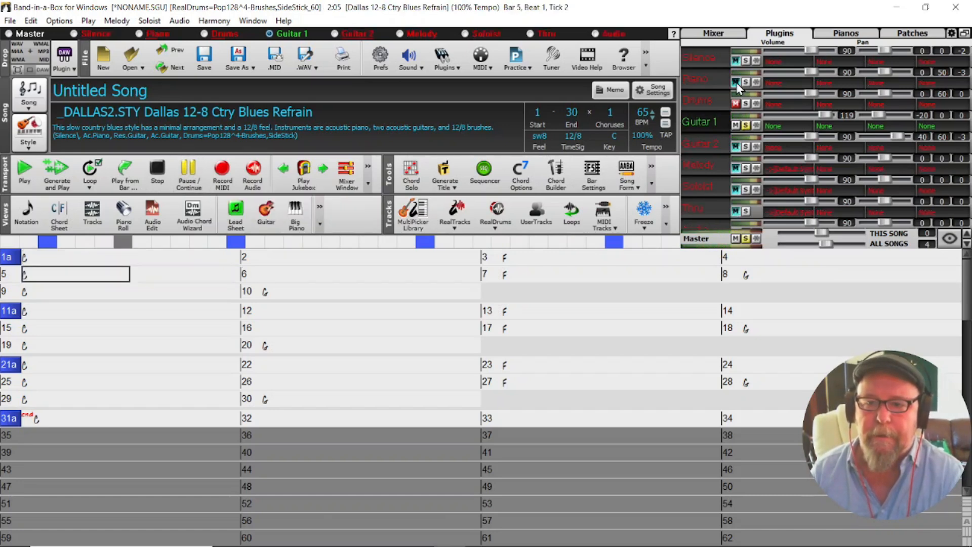
- Open the plugin menu on Guitar 1's first Plugins-tab slot
left_click(713, 33)
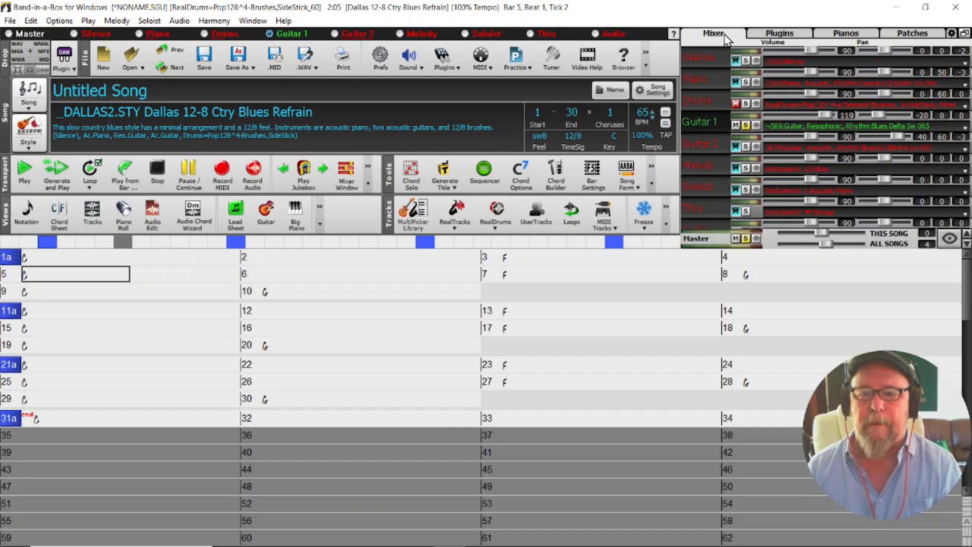
mouse_move(783, 33)
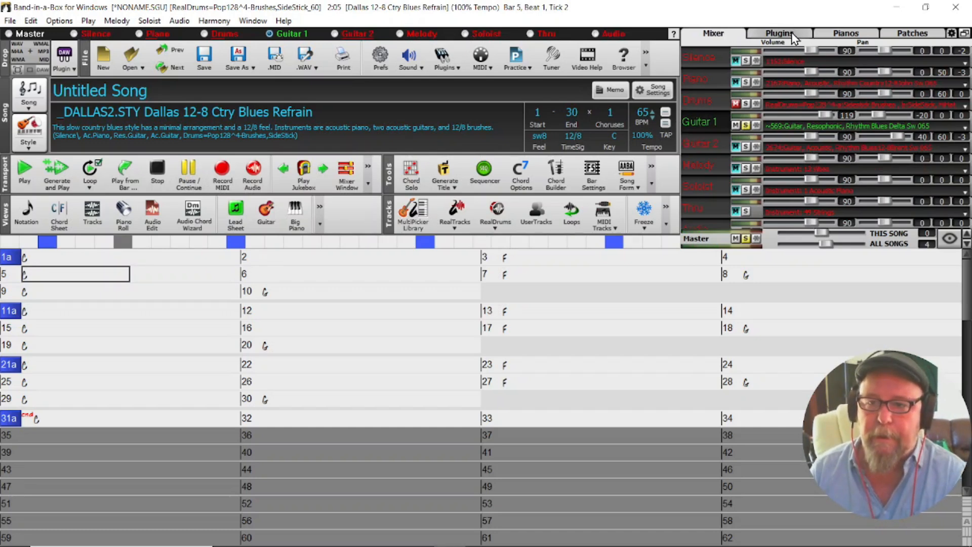
left_click(779, 33)
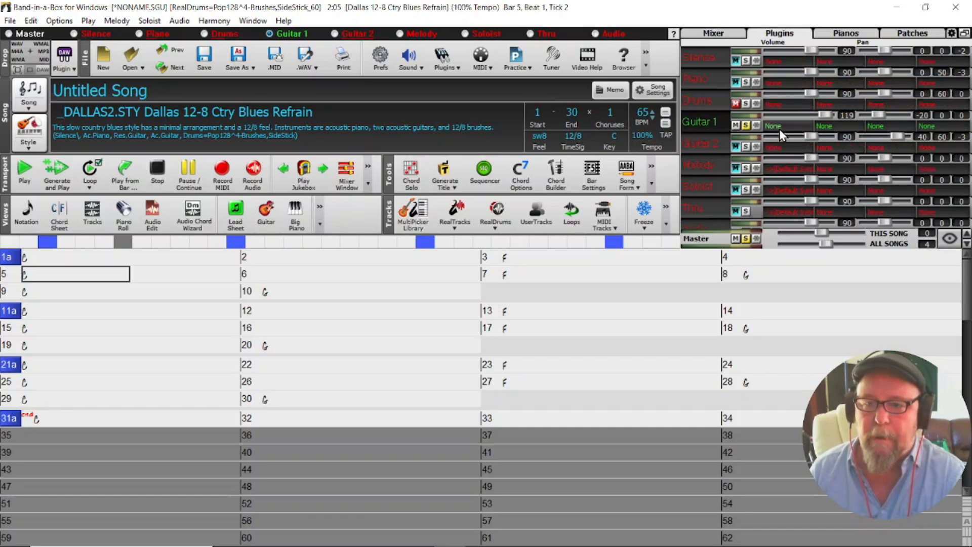
left_click(773, 126)
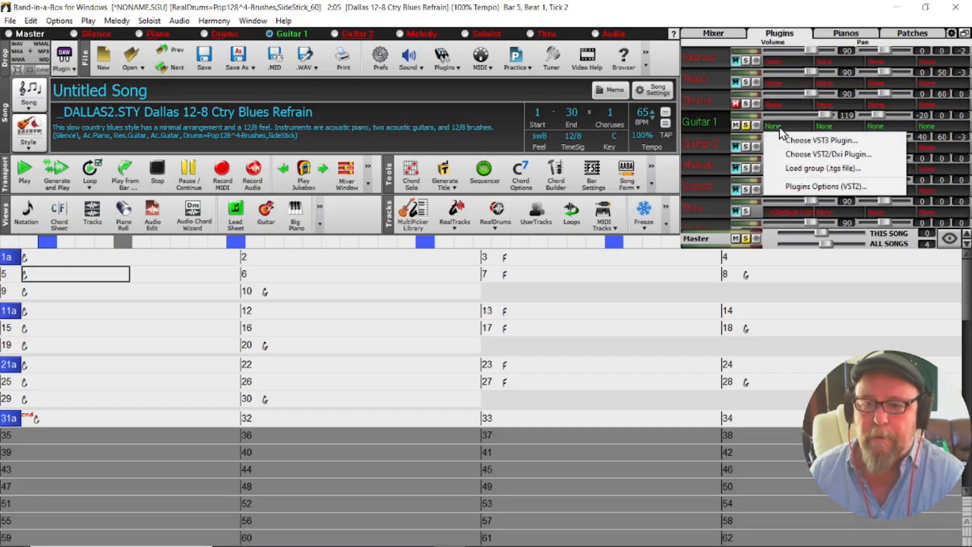
mouse_move(825, 140)
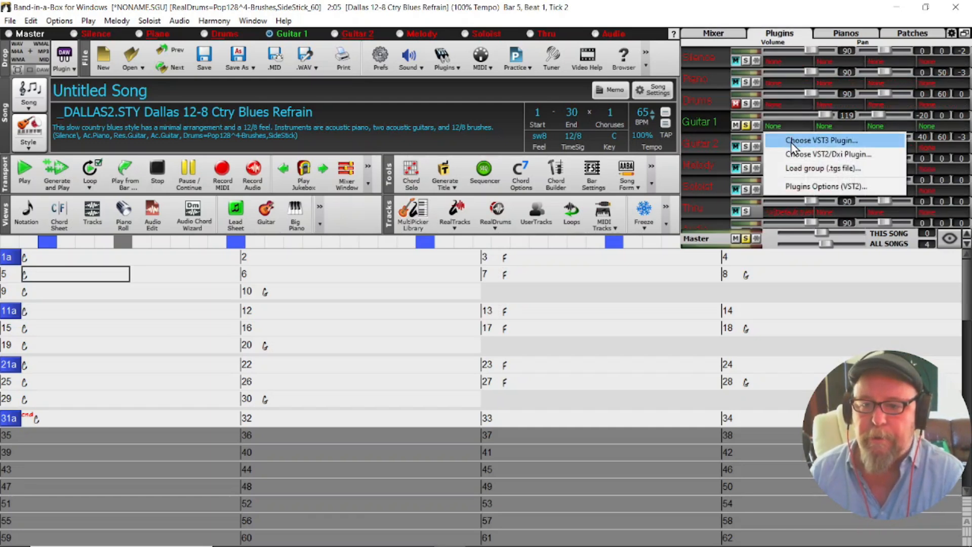
- Choose a VST3 plugin and select Ozone 11 Equalizer for Guitar 1
left_click(821, 140)
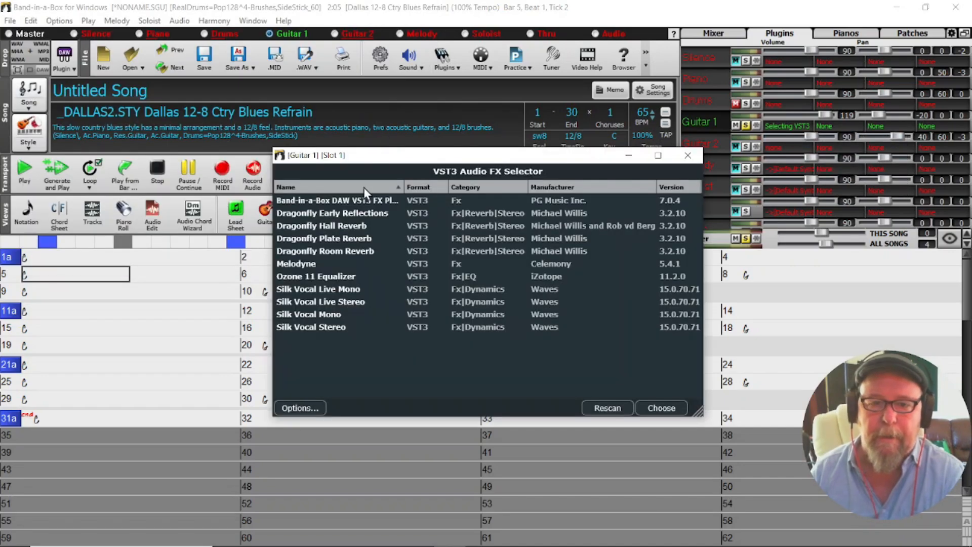
mouse_move(376, 265)
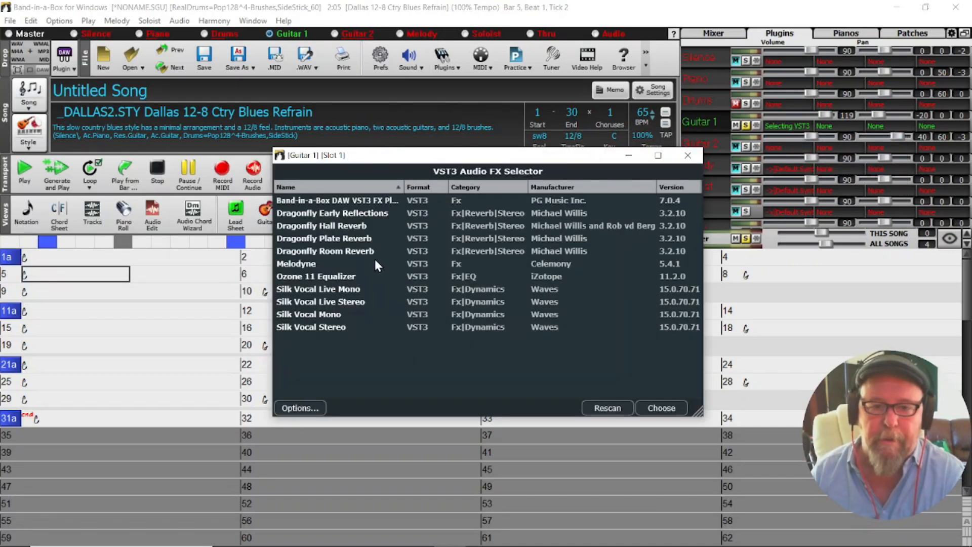
mouse_move(357, 248)
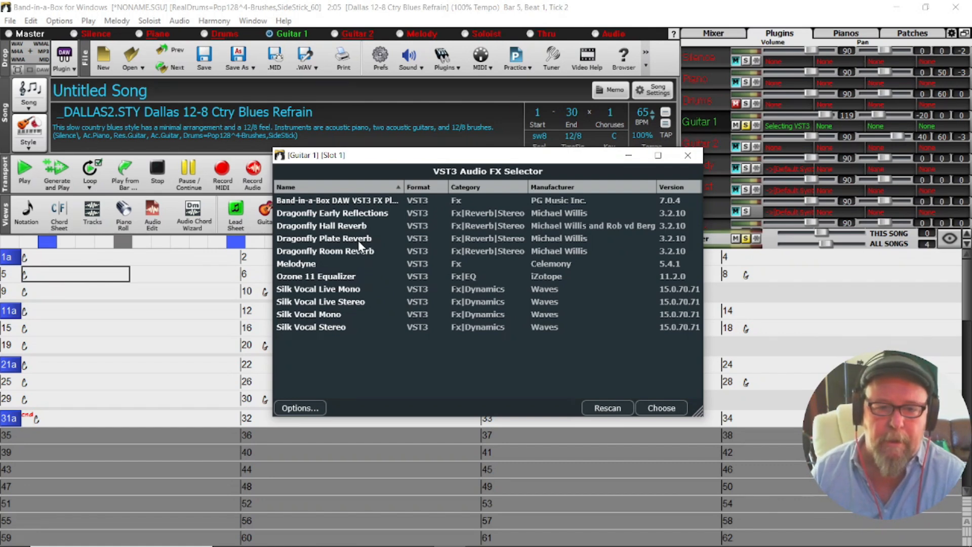
mouse_move(322, 284)
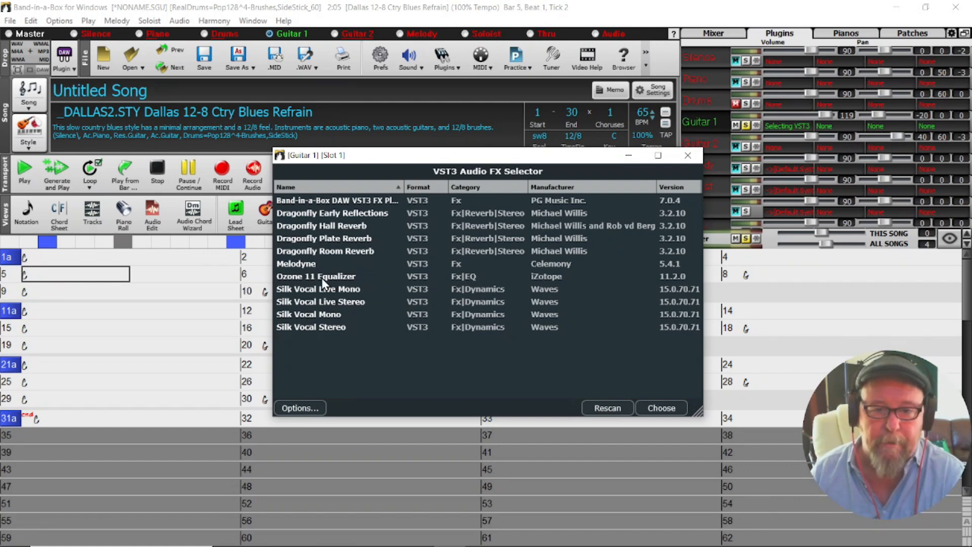
left_click(317, 276)
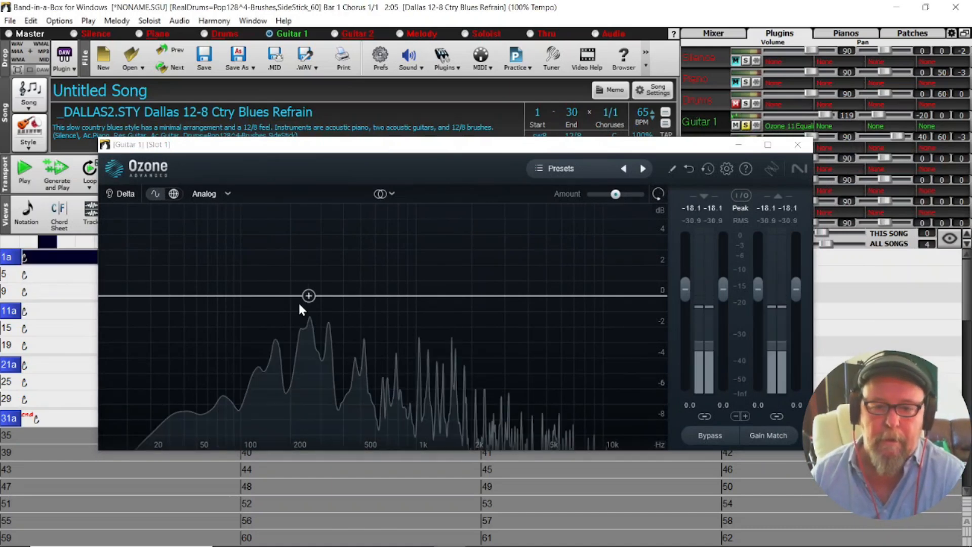
- Add Ozone bell boosts around 707 Hz and near 4 dB at high frequencies
left_click(309, 296)
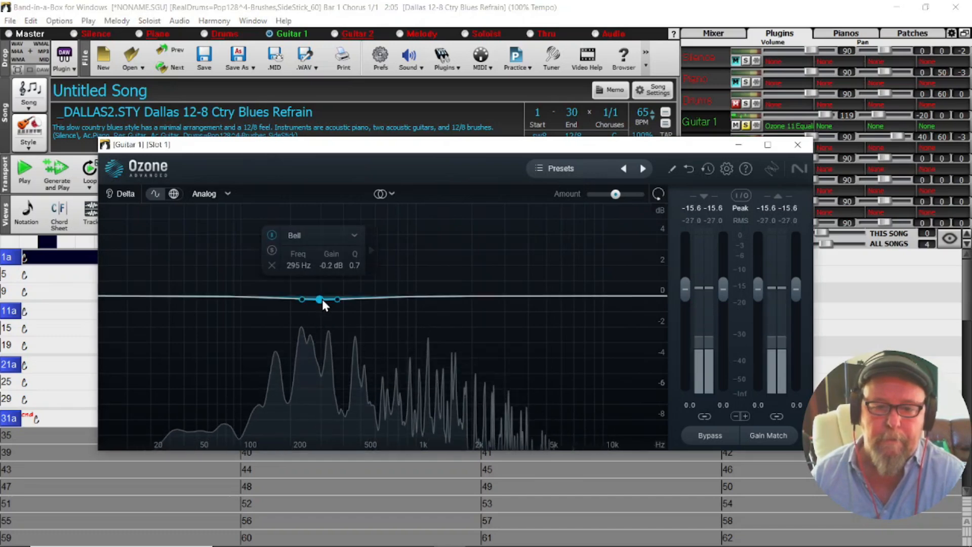
left_click_drag(318, 299, 380, 259)
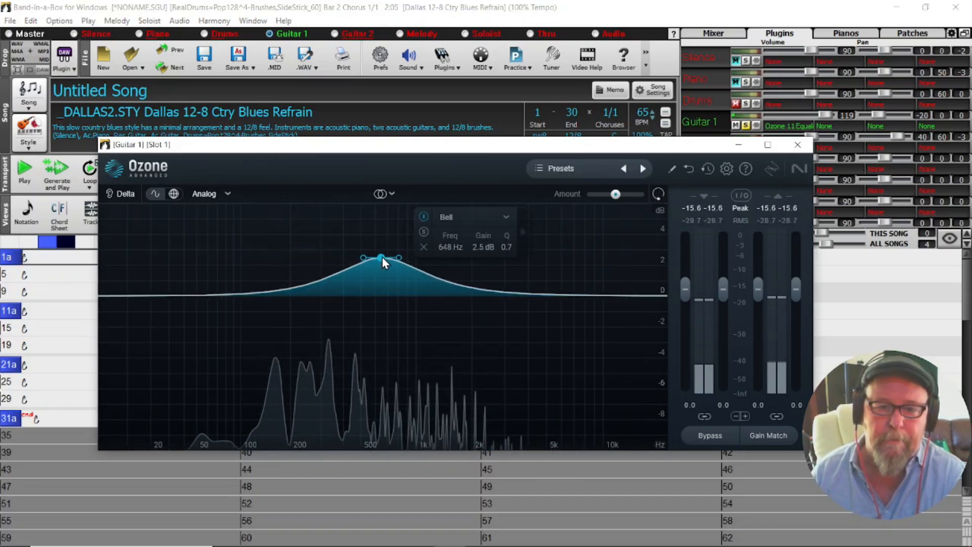
left_click_drag(378, 259, 388, 253)
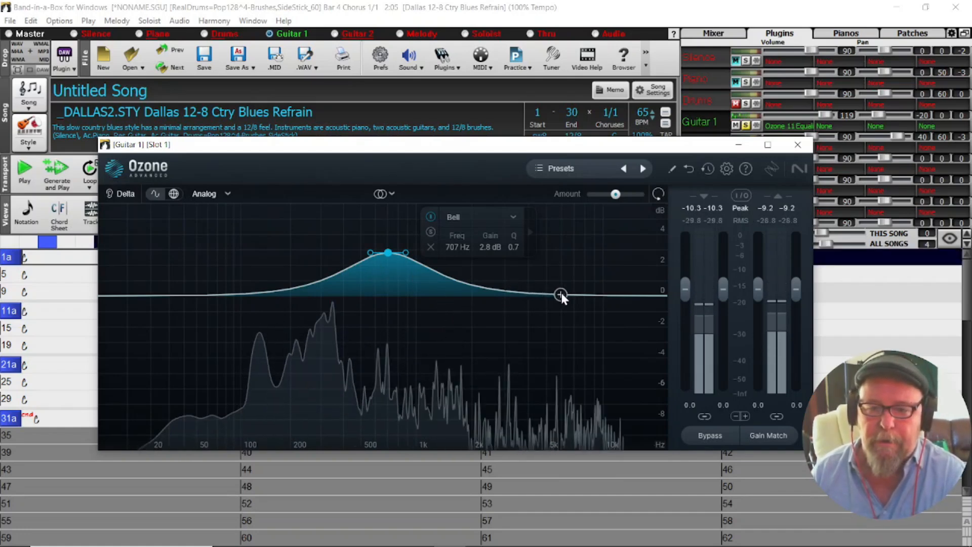
left_click_drag(560, 294, 591, 269)
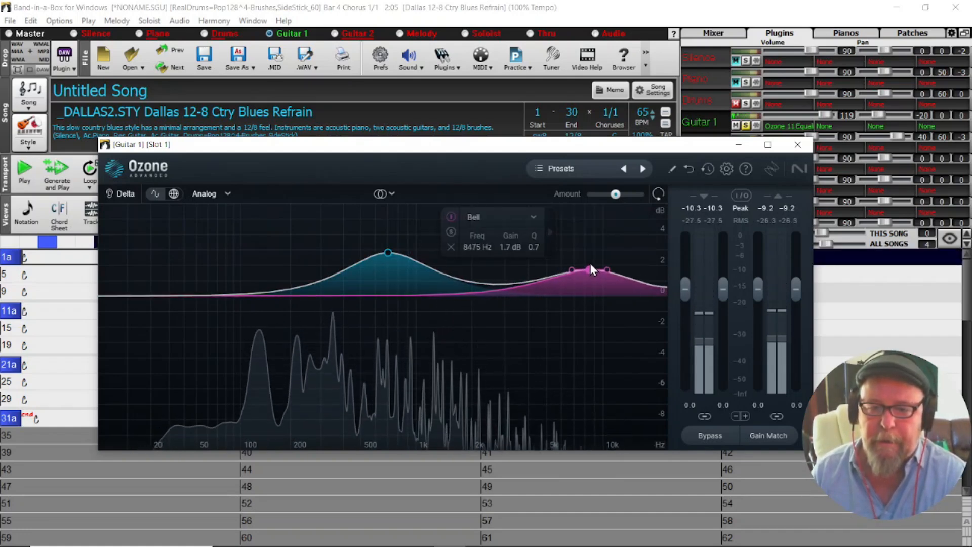
left_click_drag(588, 270, 601, 249)
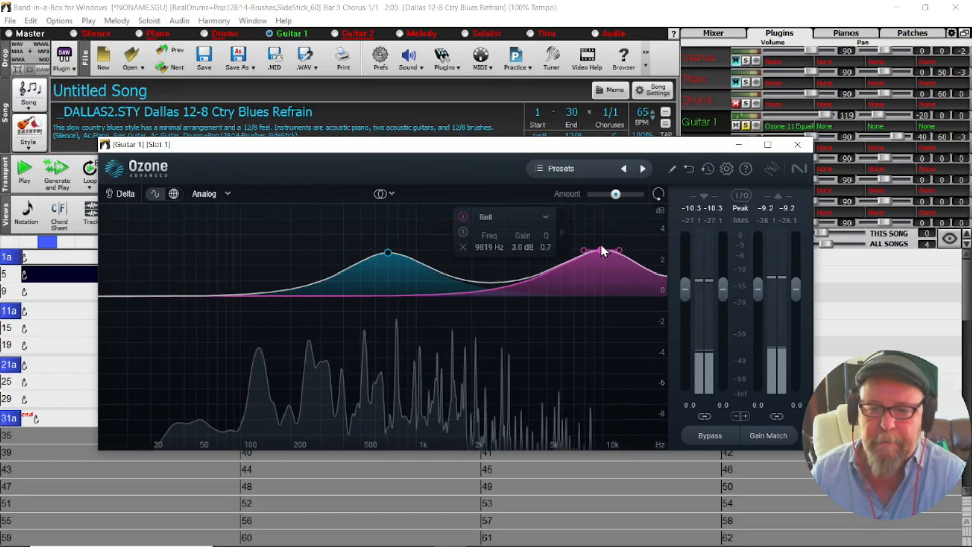
left_click_drag(602, 251, 600, 240)
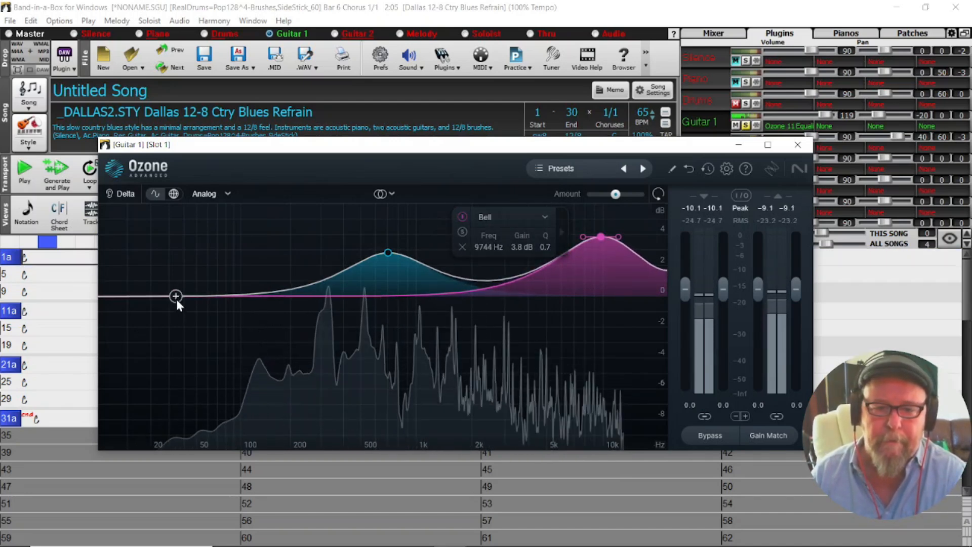
- Add a low shelf boost around 120 Hz and close Ozone
left_click_drag(176, 296, 214, 274)
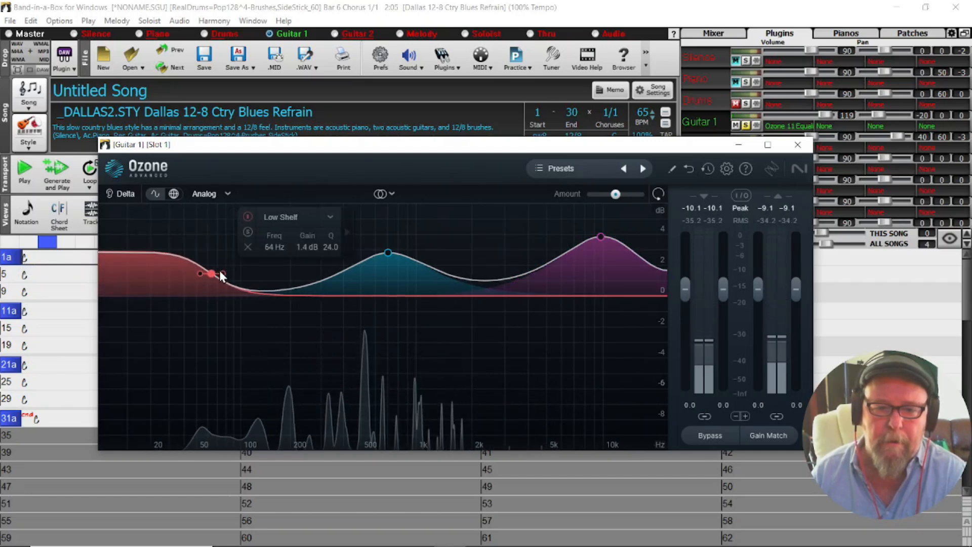
left_click_drag(200, 273, 247, 274)
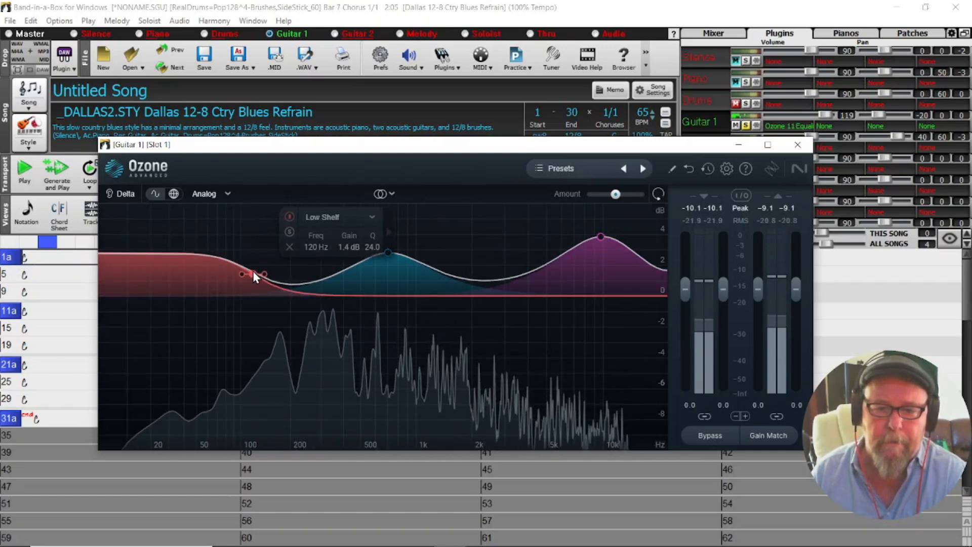
left_click_drag(254, 274, 251, 276)
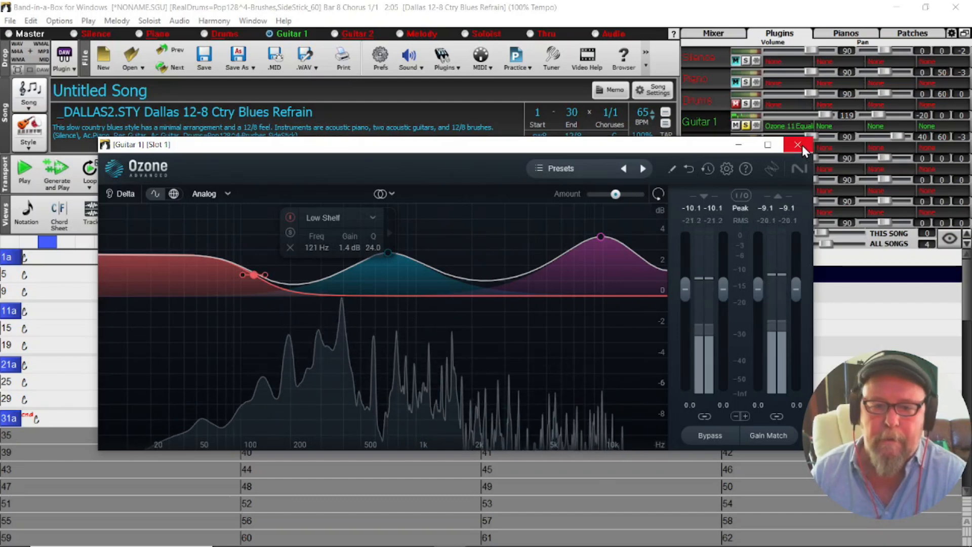
left_click(798, 144)
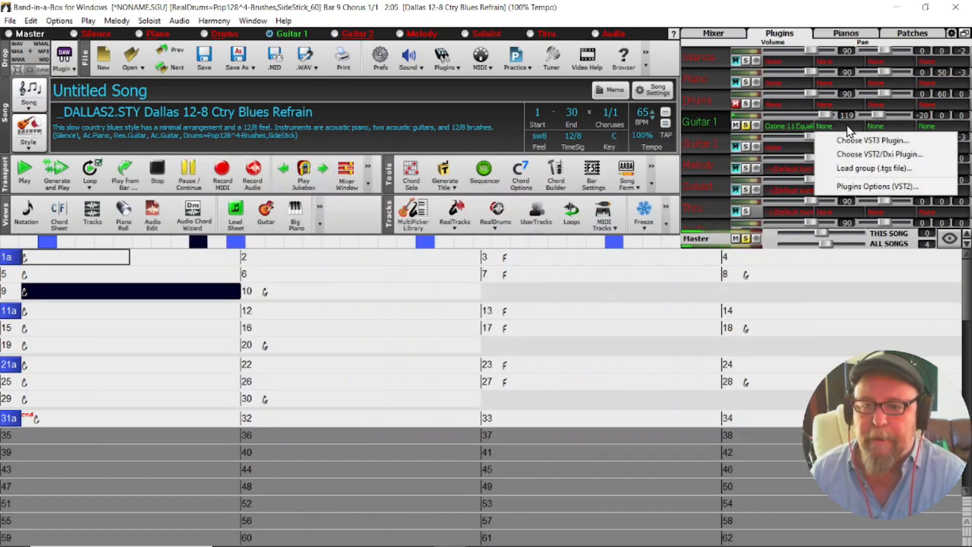
- Load Dragonfly Hall Reverb into Guitar 1's second plugin slot
left_click(874, 141)
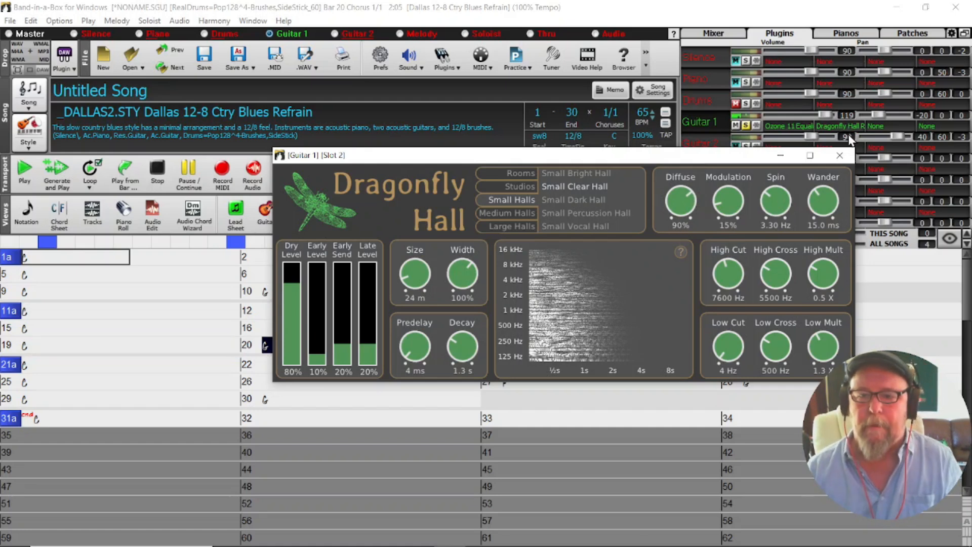
left_click(840, 155)
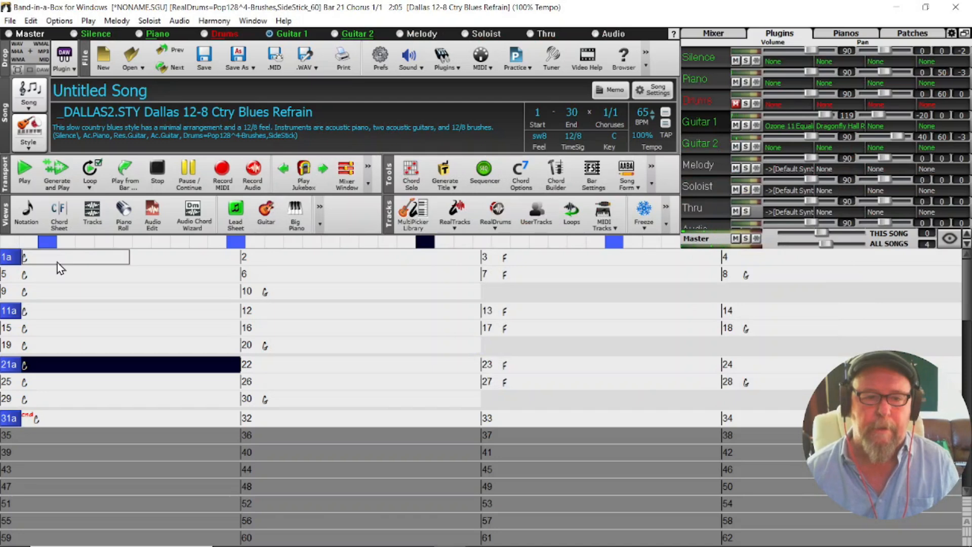
left_click(75, 257)
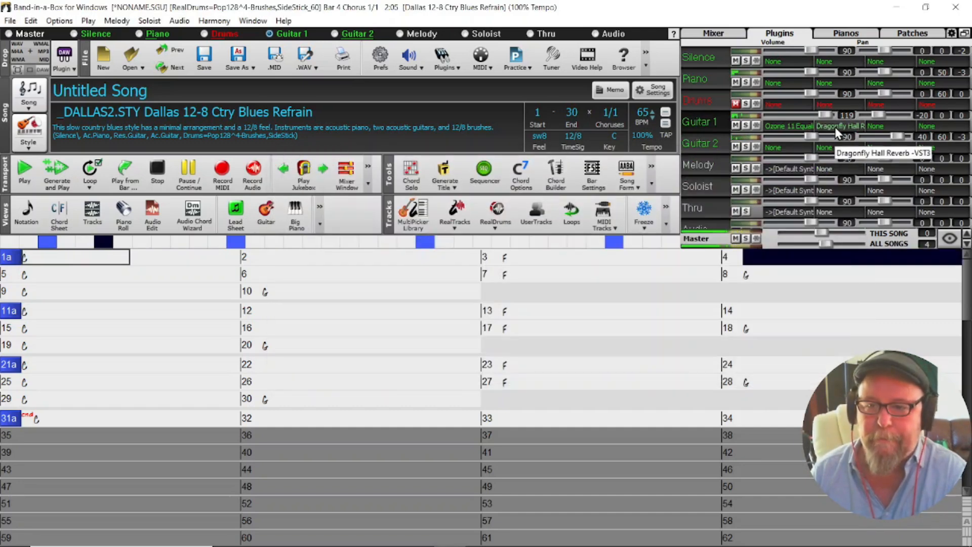
left_click(840, 126)
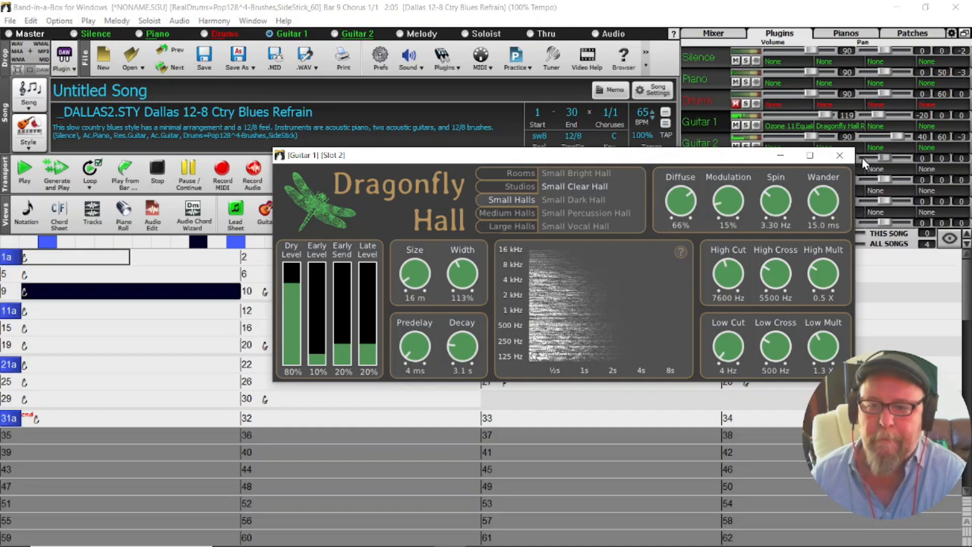
left_click(839, 155)
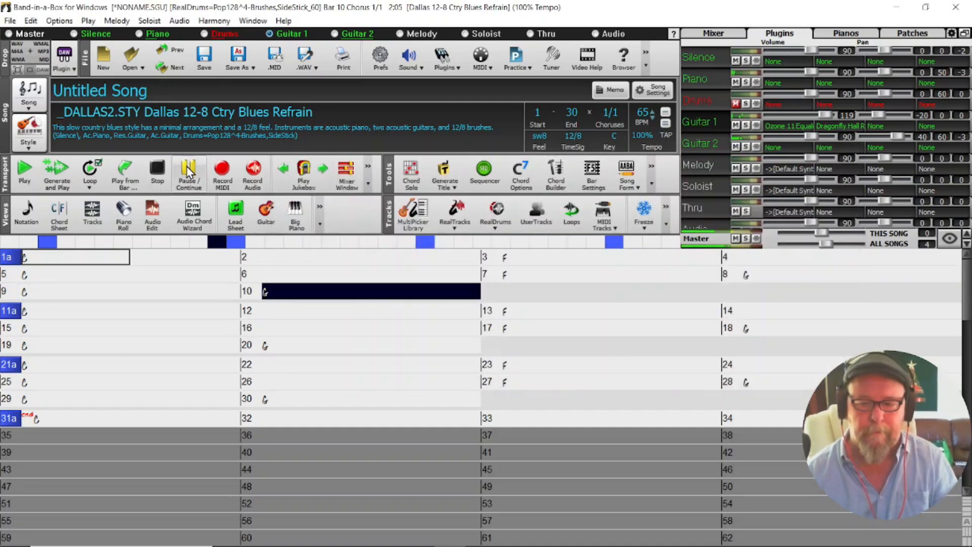
mouse_move(188, 174)
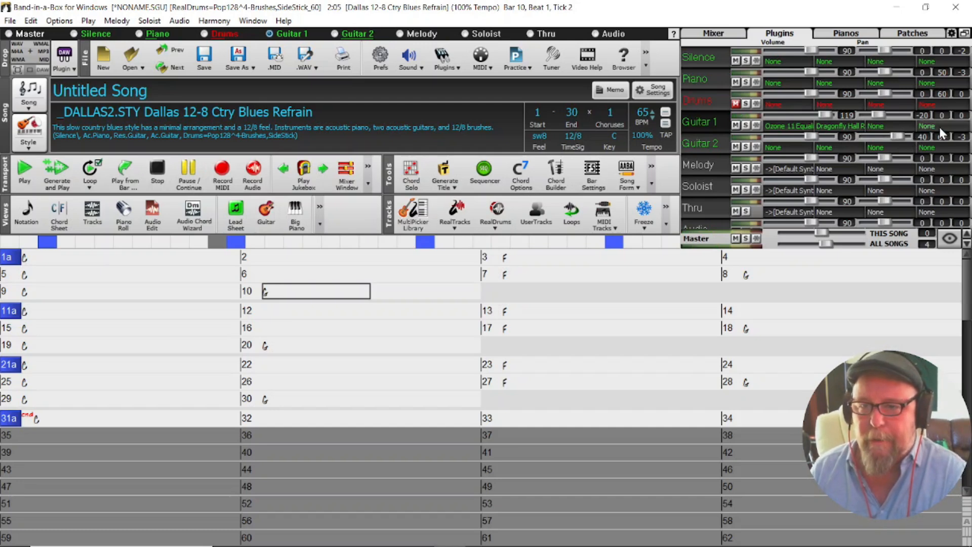
mouse_move(715, 33)
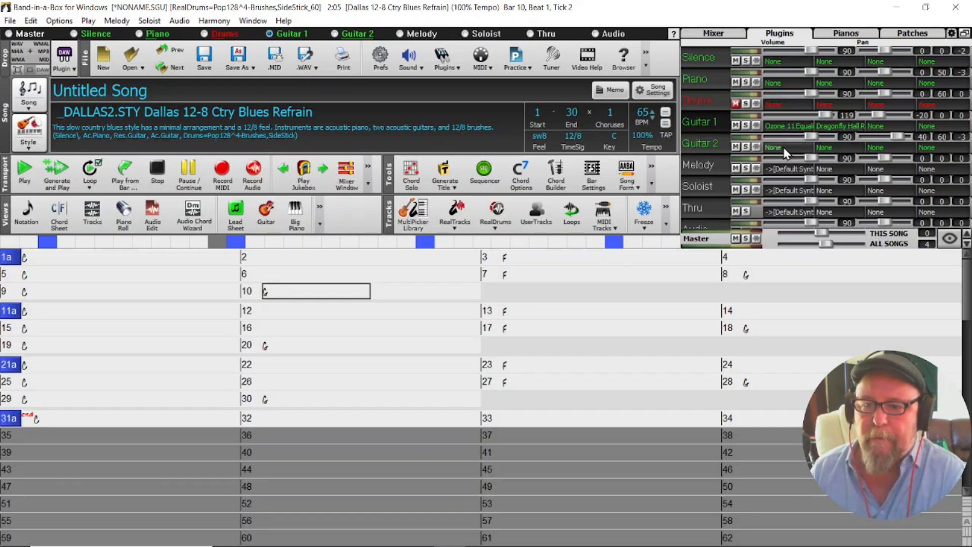
- Open the VST2/DX plugin chooser for Guitar 2's first slot
left_click(774, 147)
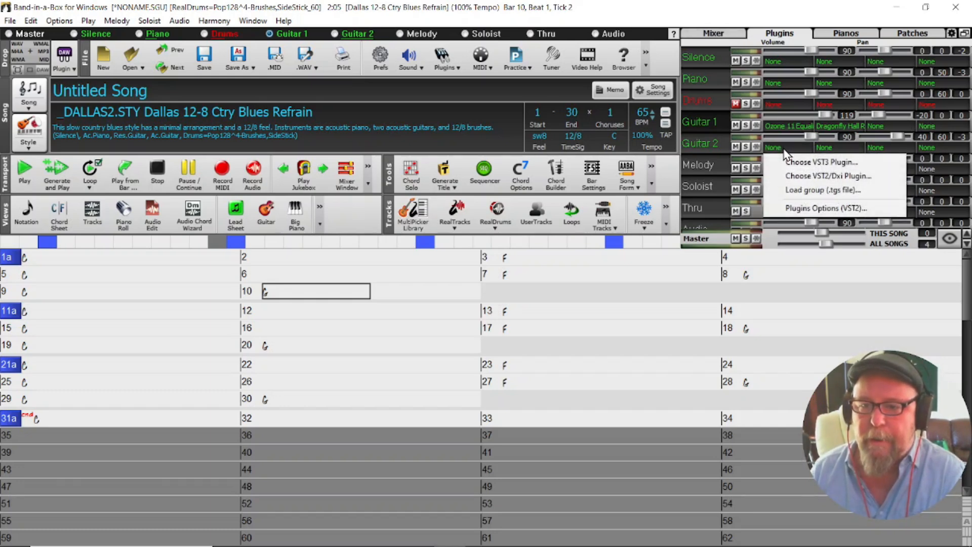
mouse_move(809, 175)
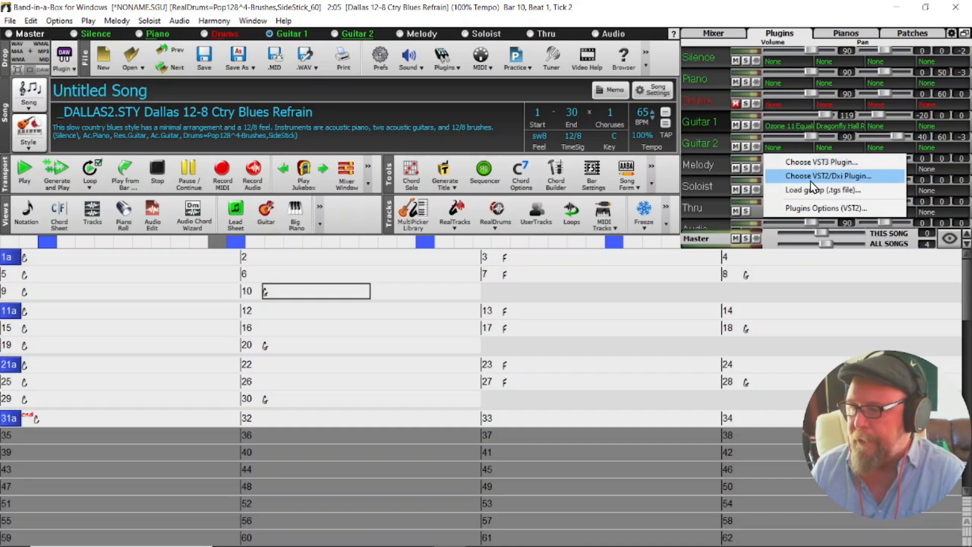
left_click(833, 175)
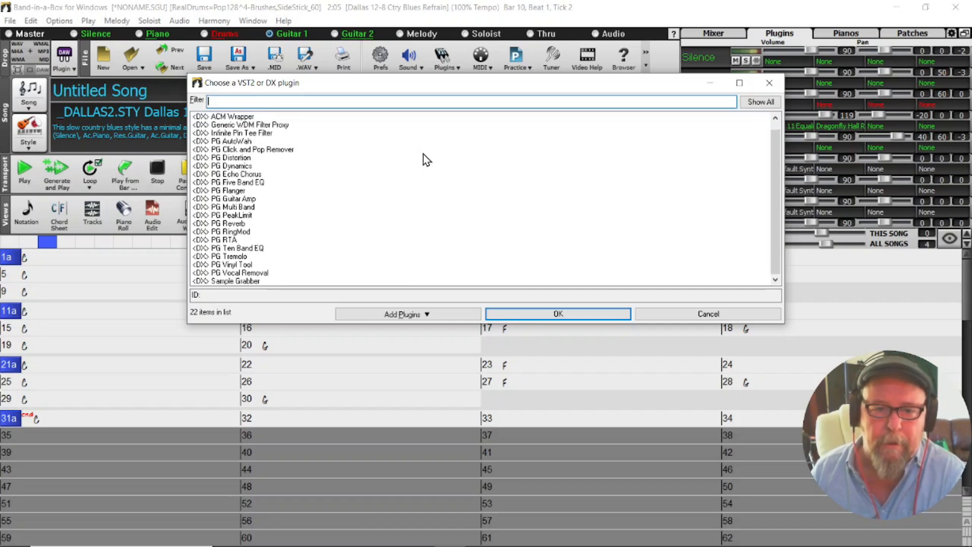
mouse_move(279, 284)
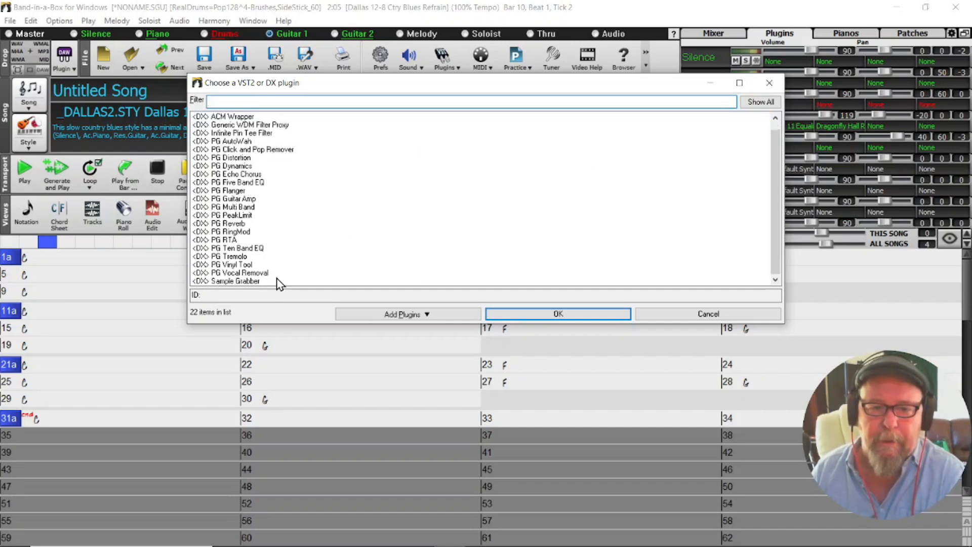
mouse_move(312, 259)
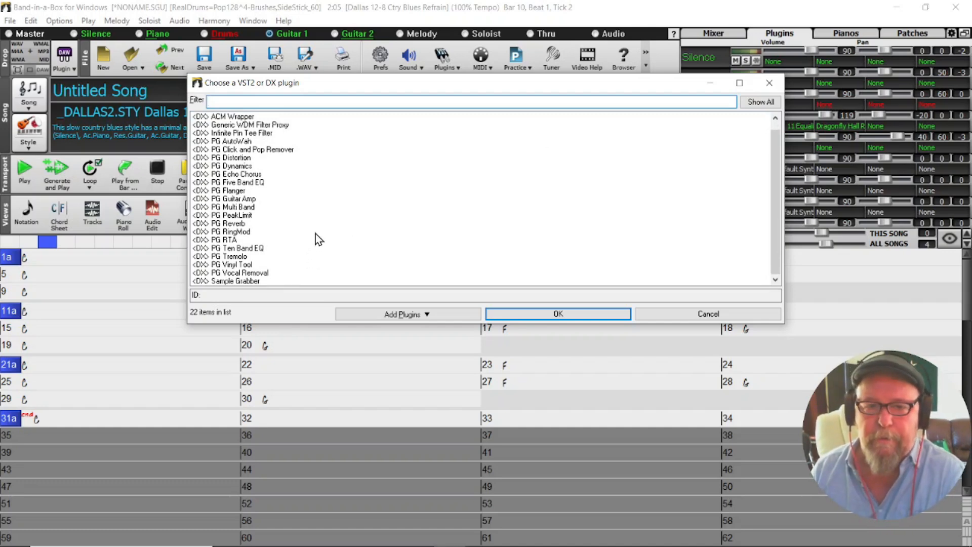
mouse_move(320, 178)
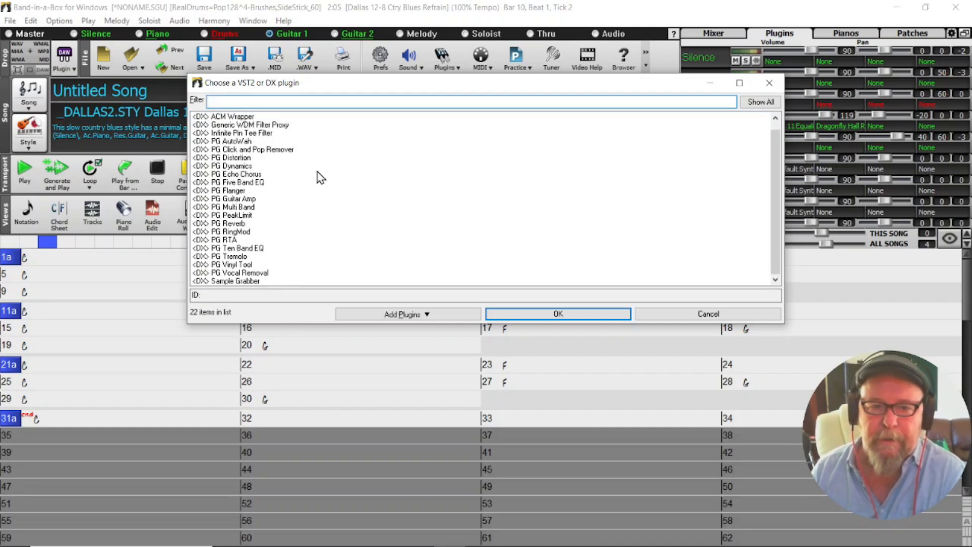
mouse_move(263, 190)
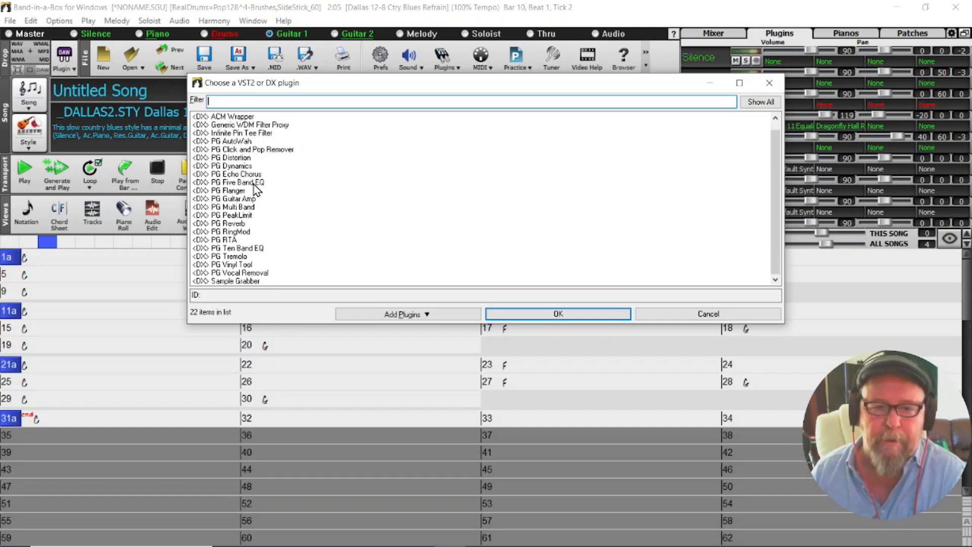
- Load PG Five Band EQ, raise the high-mid and high bands, lower the low band, and close
left_click(558, 314)
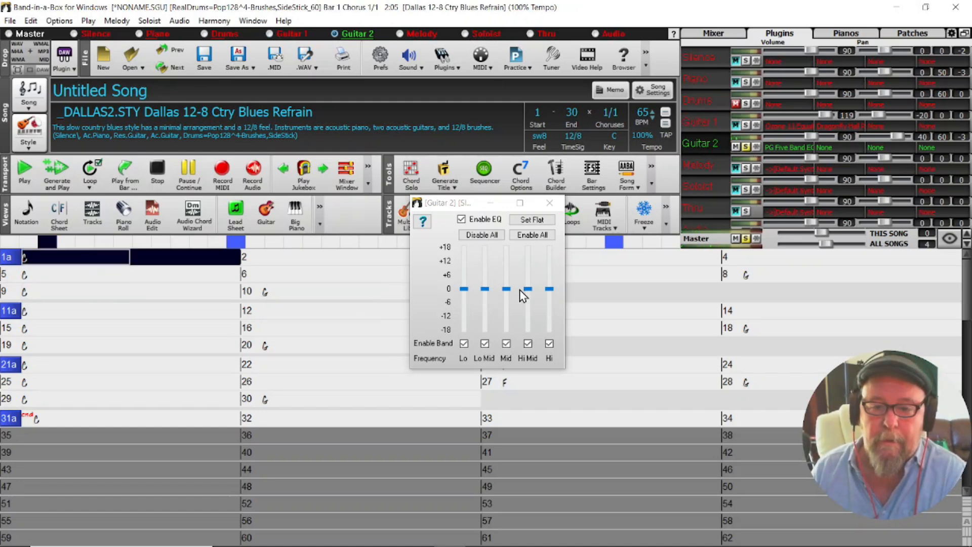
left_click_drag(528, 290, 528, 274)
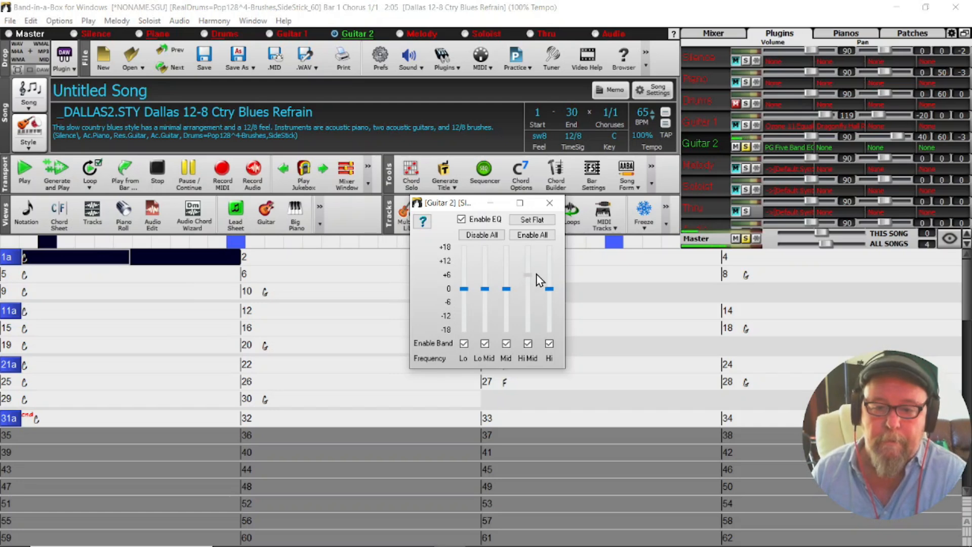
left_click_drag(528, 289, 528, 263)
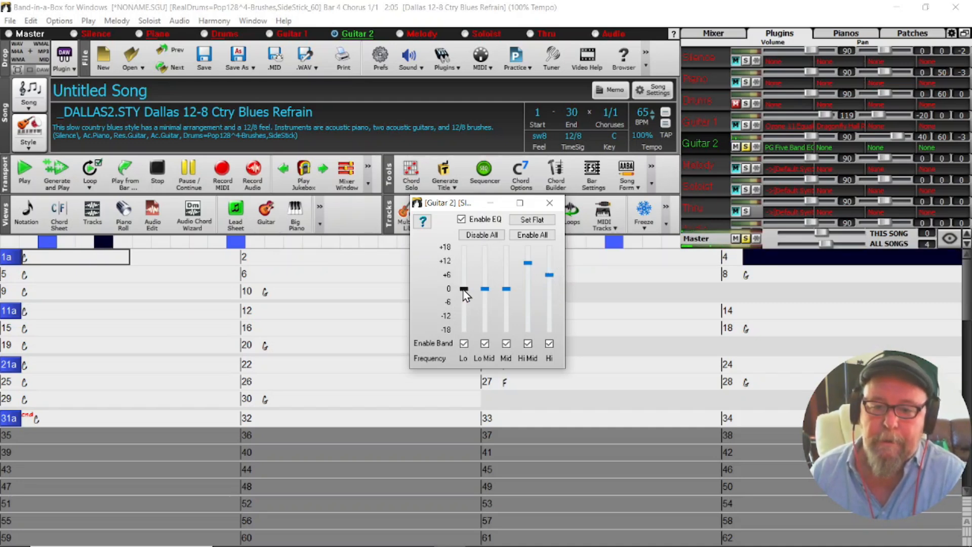
left_click_drag(464, 290, 464, 330)
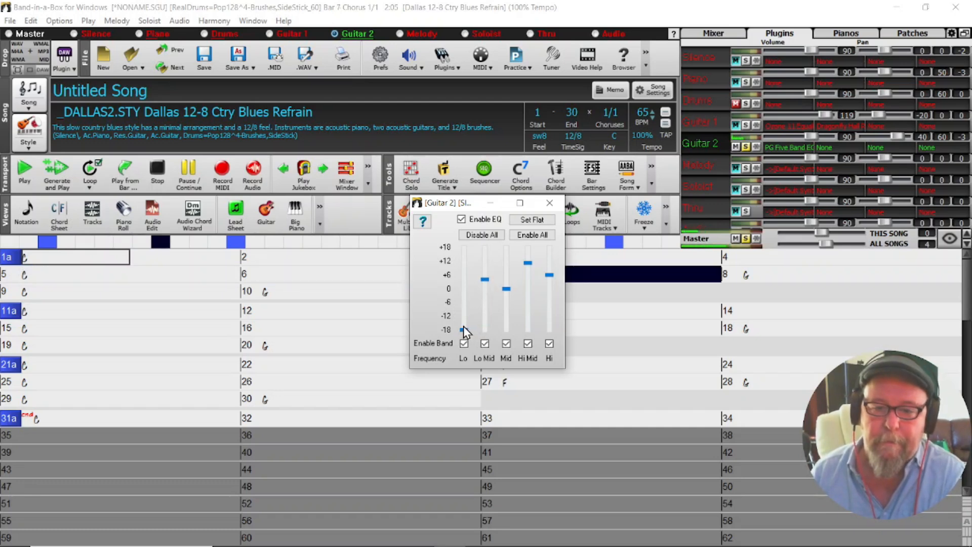
mouse_move(468, 303)
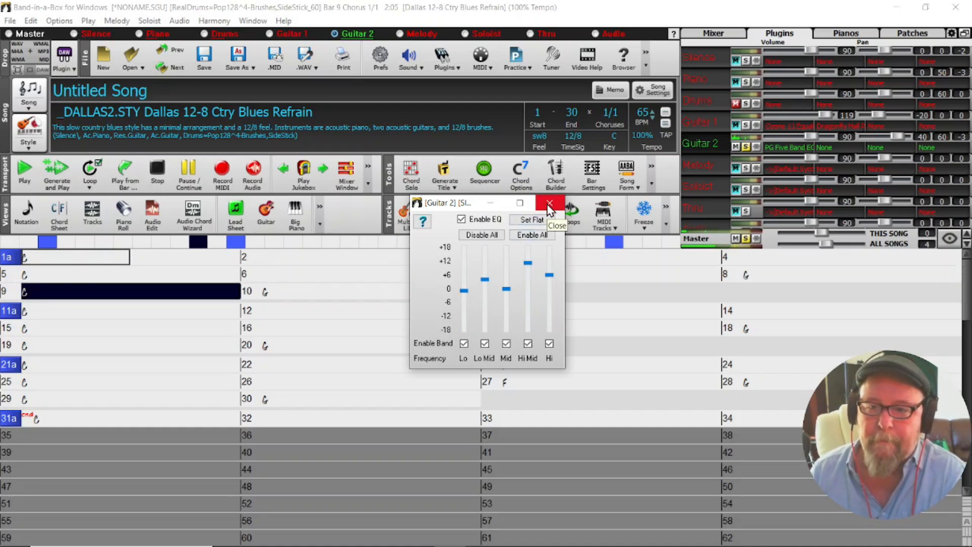
left_click(548, 204)
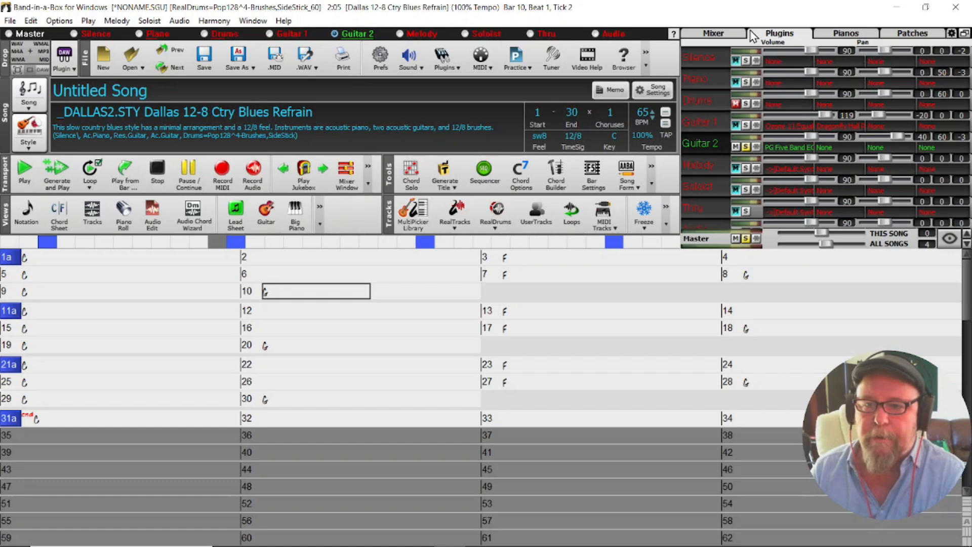
- Switch the track panel from Plugins to the Mixer view showing each track's instrument, volume and pan
left_click(714, 33)
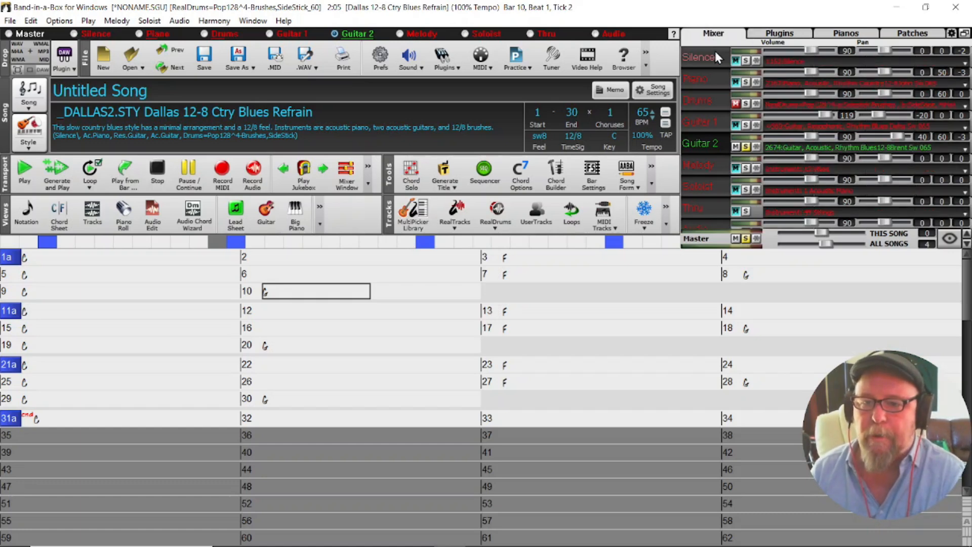
mouse_move(735, 115)
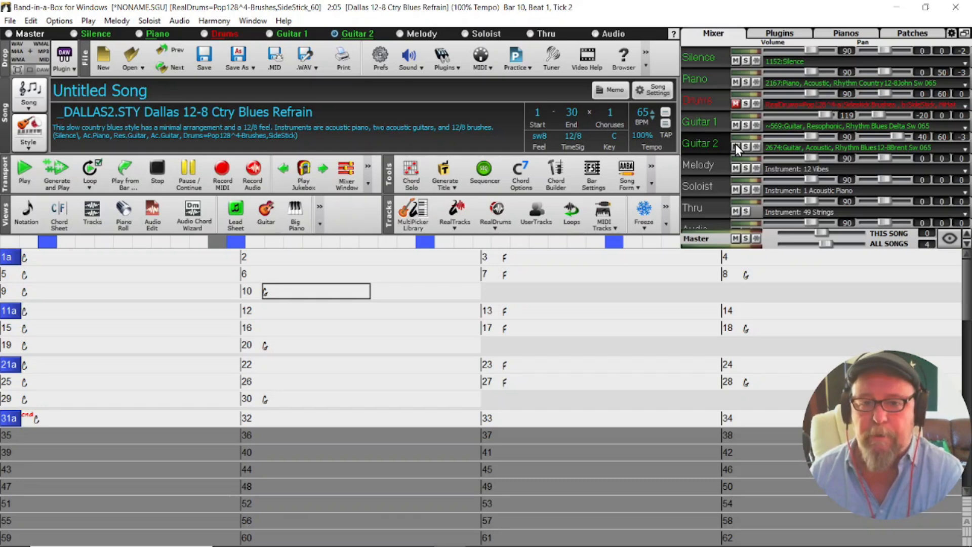
mouse_move(737, 151)
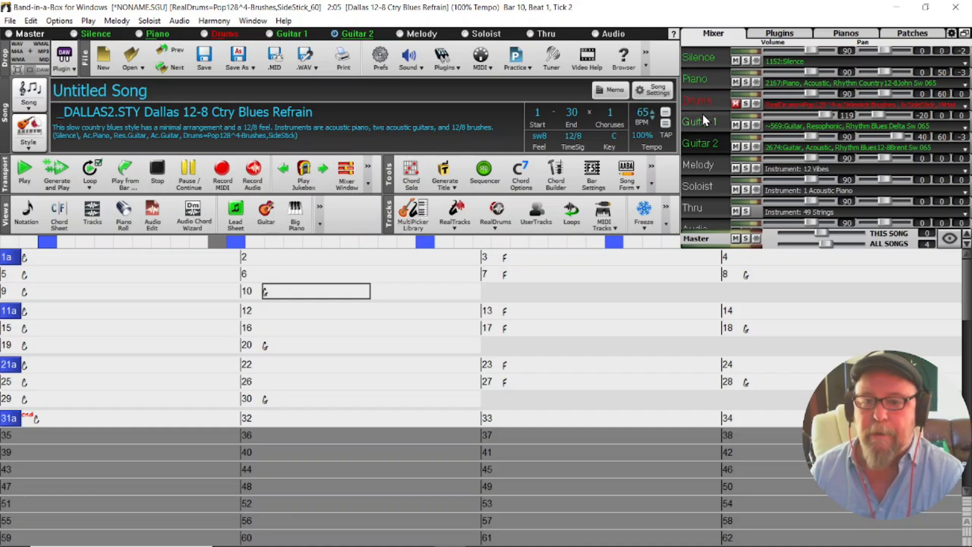
mouse_move(705, 126)
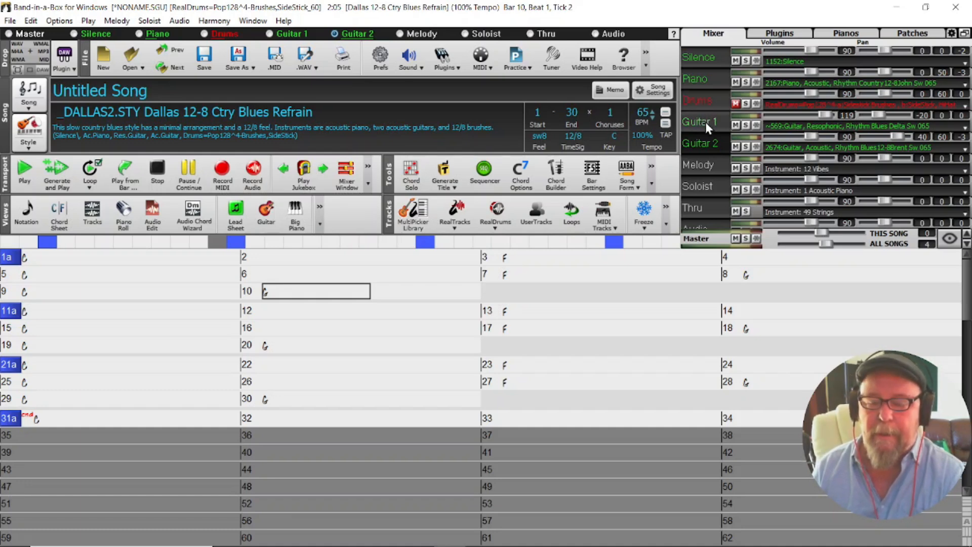